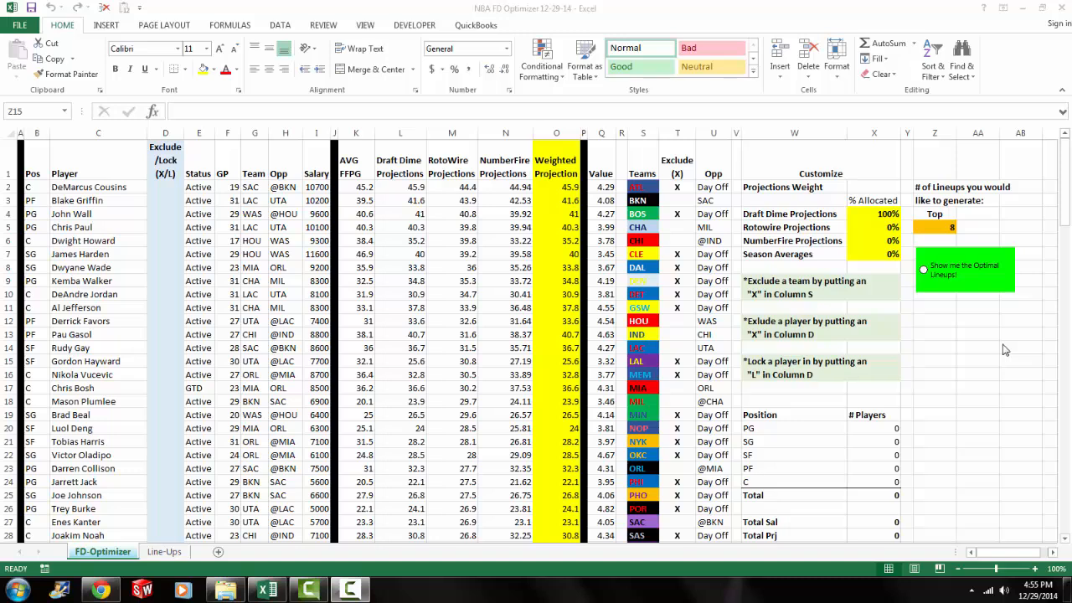
# Step: Set projection weights to 50% Draft Dime and 50% NumberFire so Weighted Projection recalculates
pyautogui.click(37, 172)
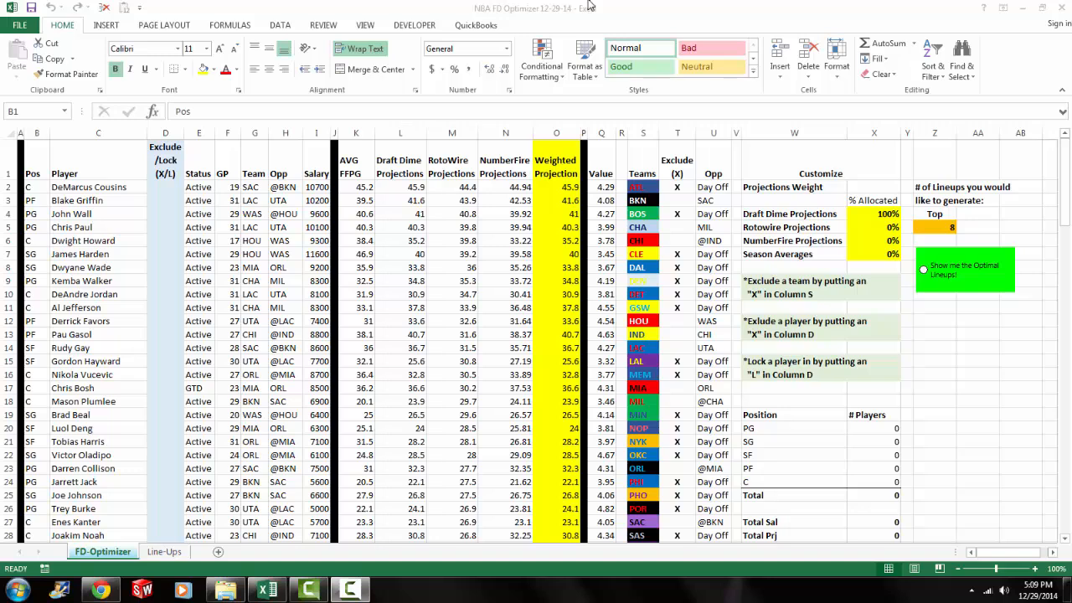
pyautogui.click(415, 25)
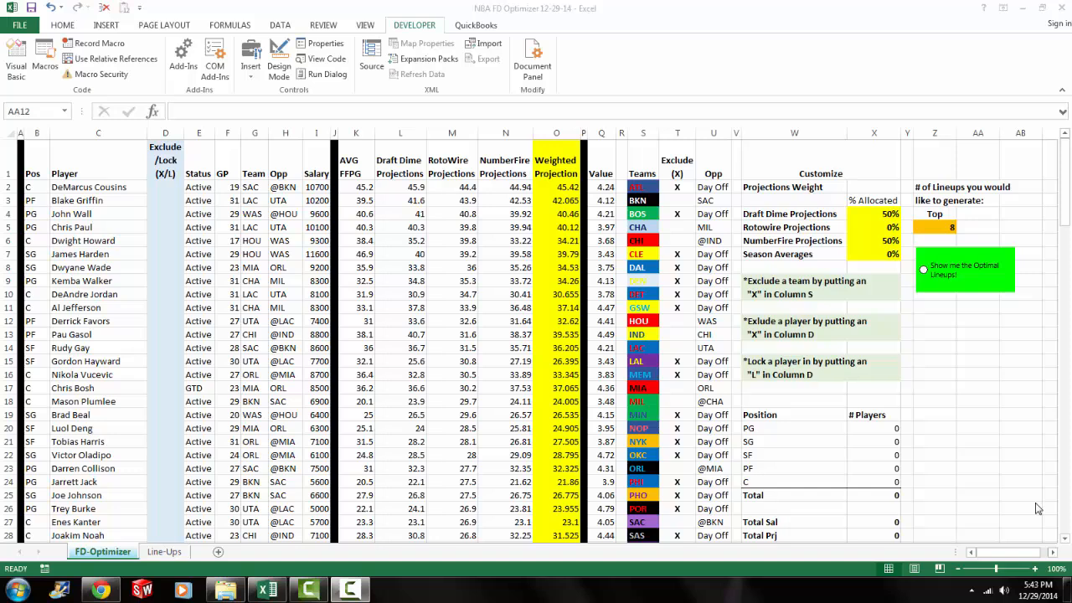
pyautogui.click(874, 228)
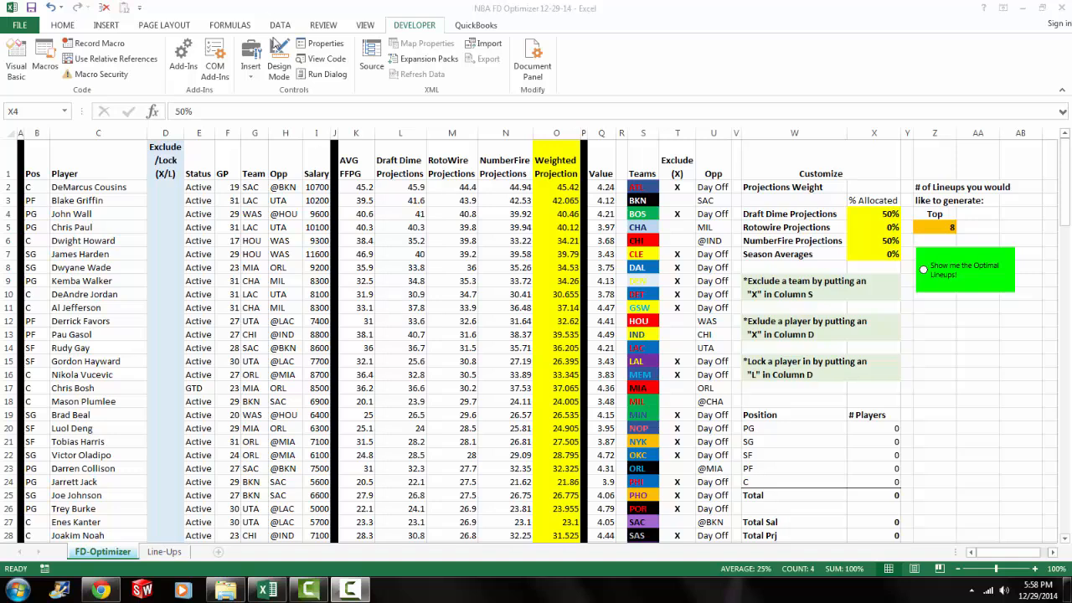
pyautogui.click(874, 132)
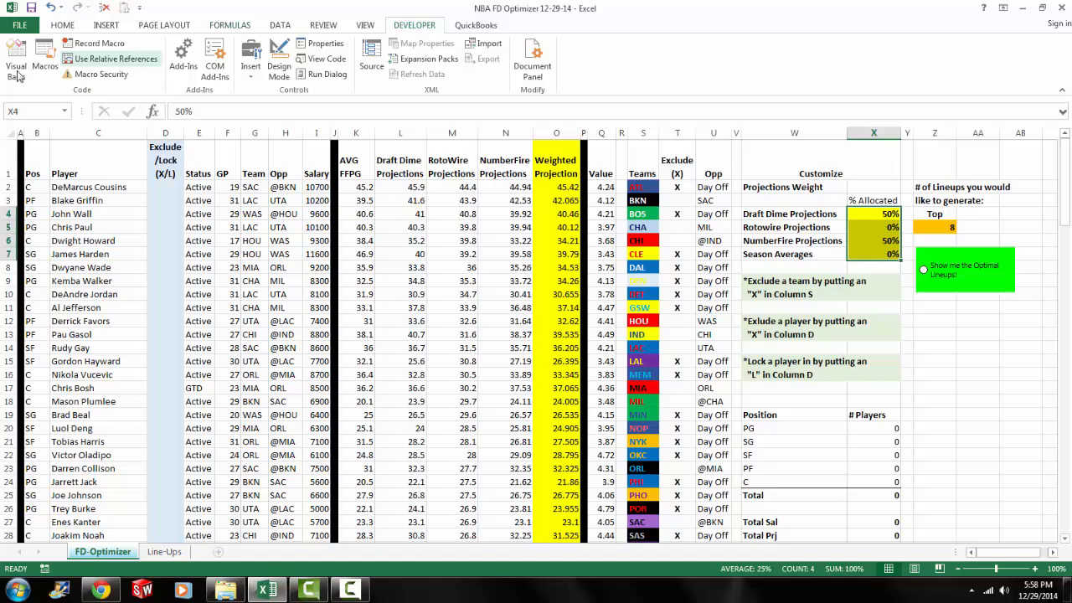
pyautogui.click(17, 59)
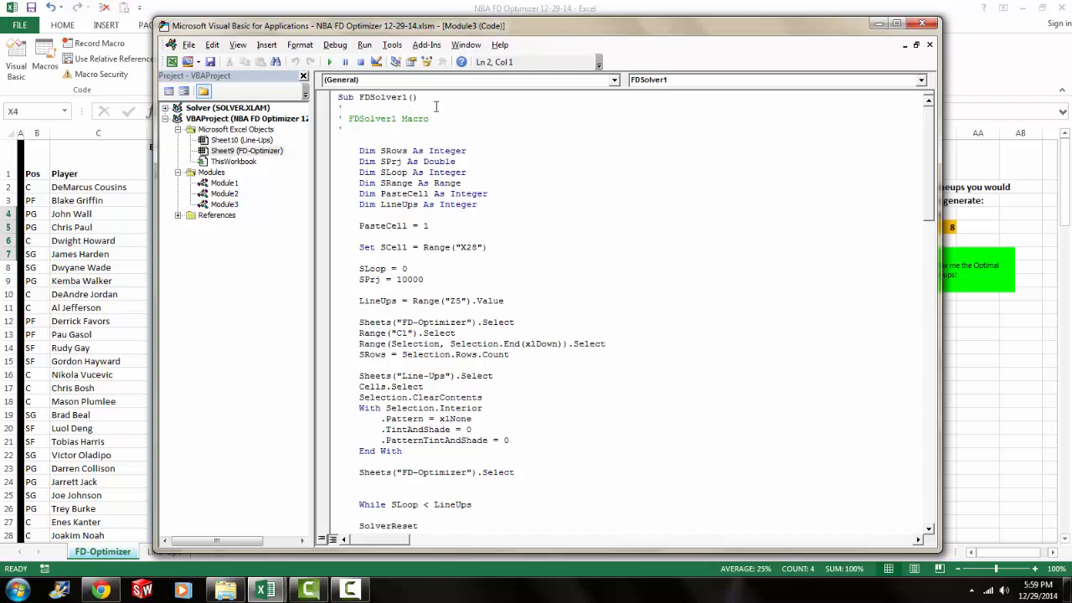
pyautogui.click(392, 44)
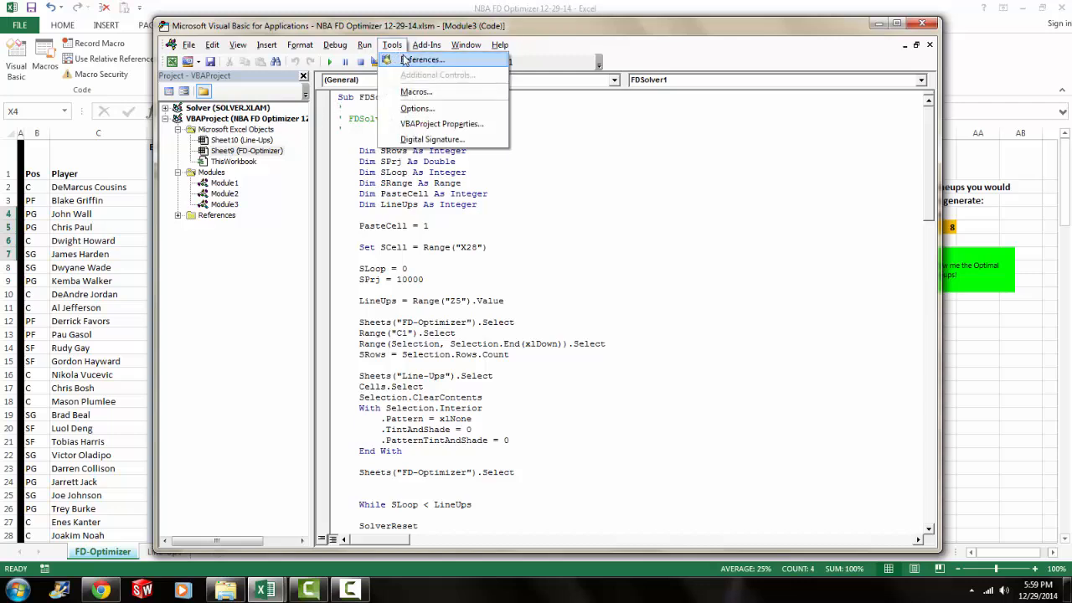
pyautogui.click(422, 60)
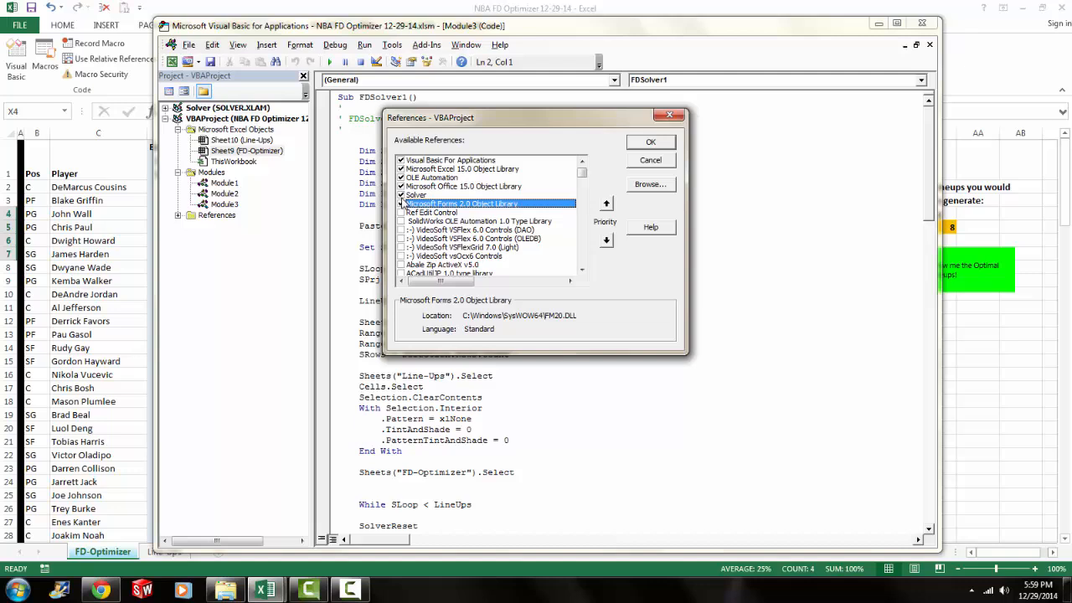
pyautogui.moveTo(465, 221)
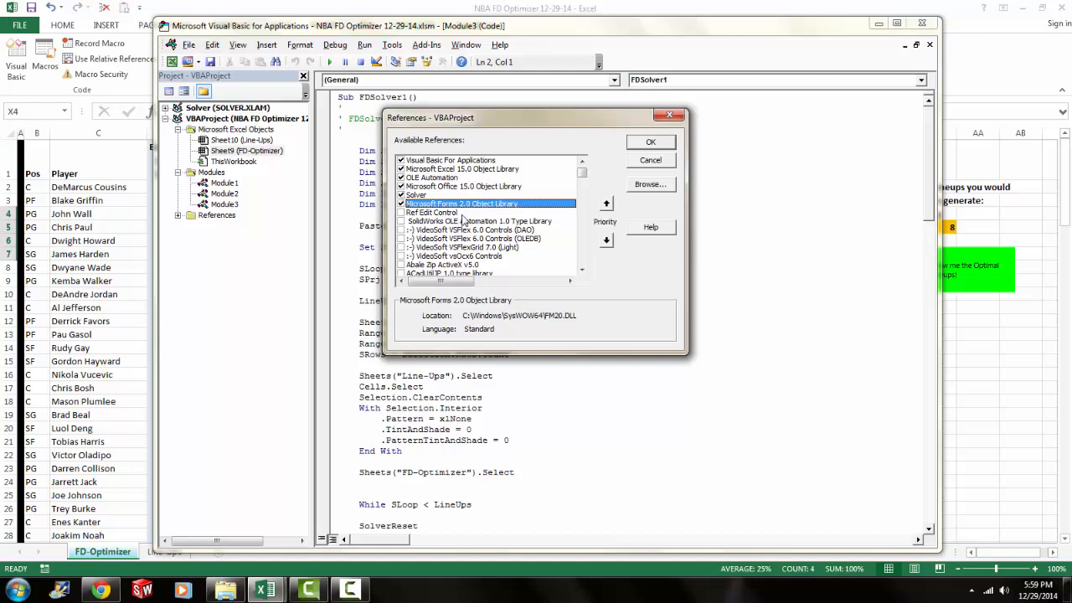
pyautogui.click(649, 140)
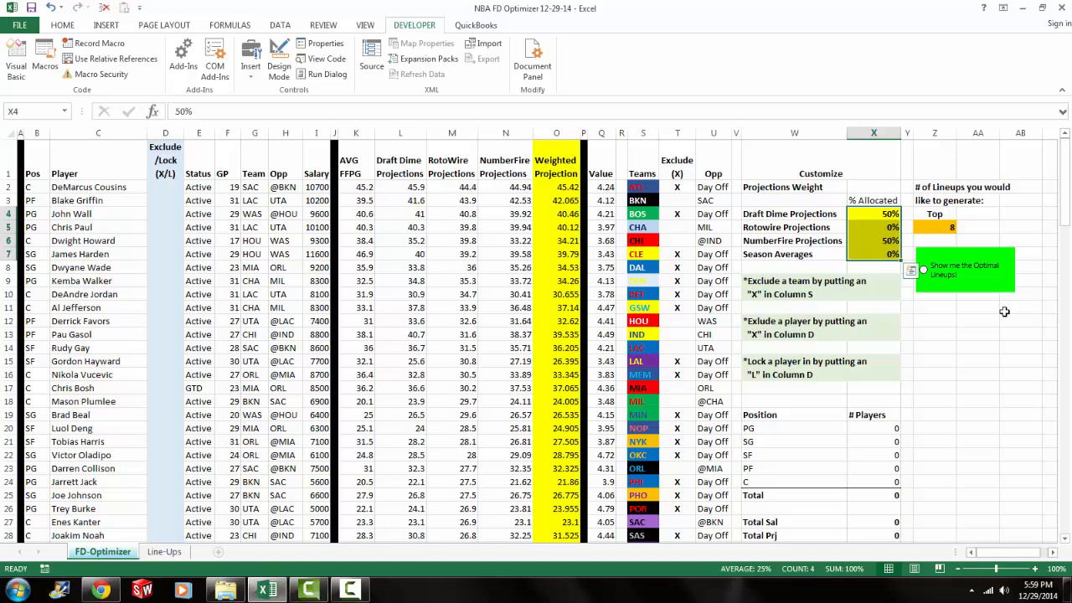
pyautogui.moveTo(952, 283)
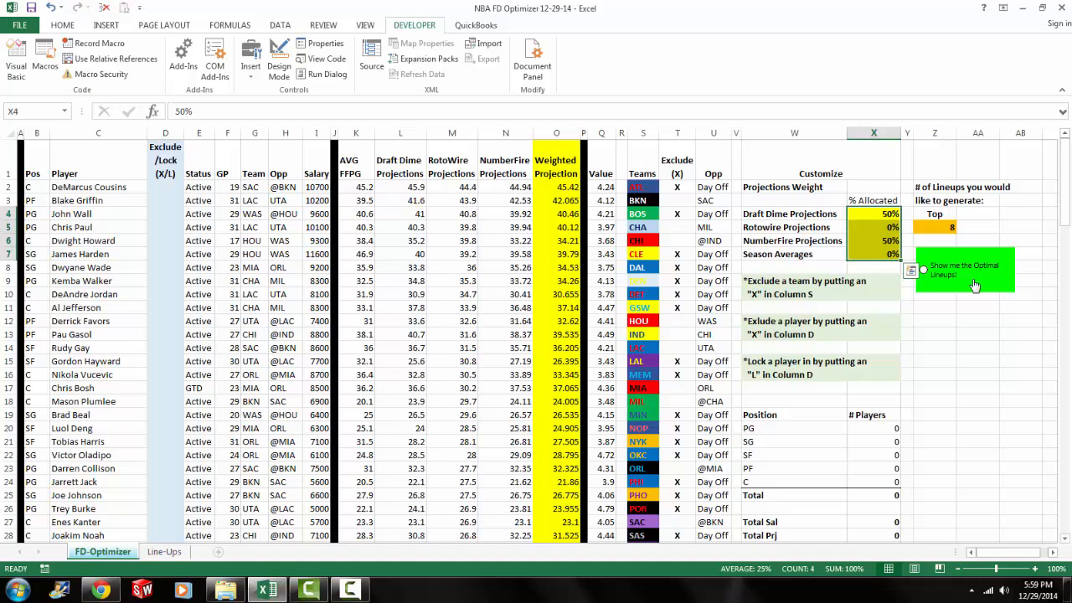
pyautogui.moveTo(951, 349)
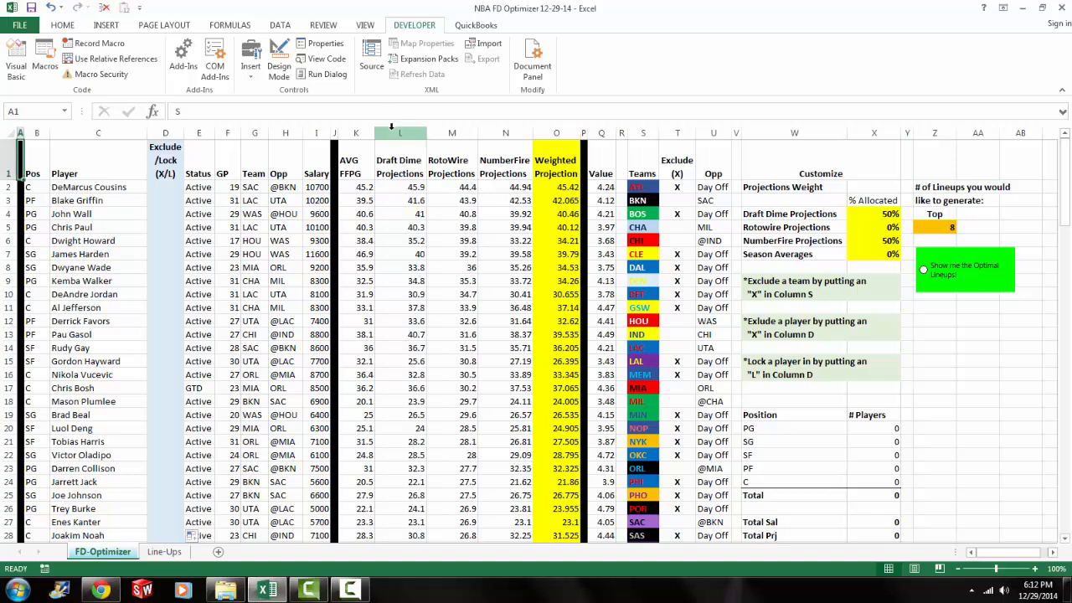
pyautogui.click(401, 132)
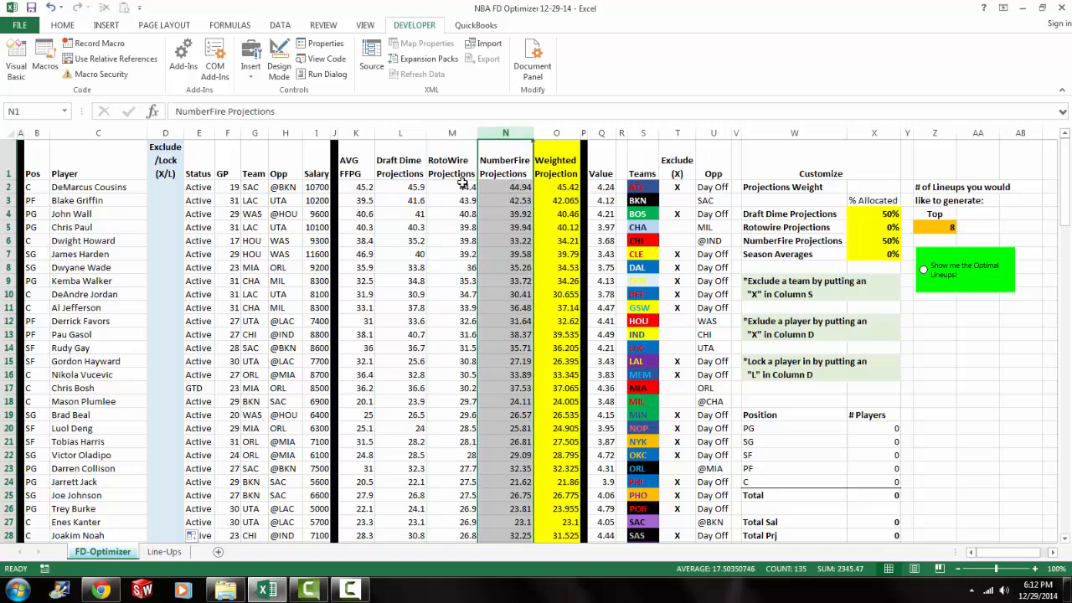
pyautogui.click(355, 132)
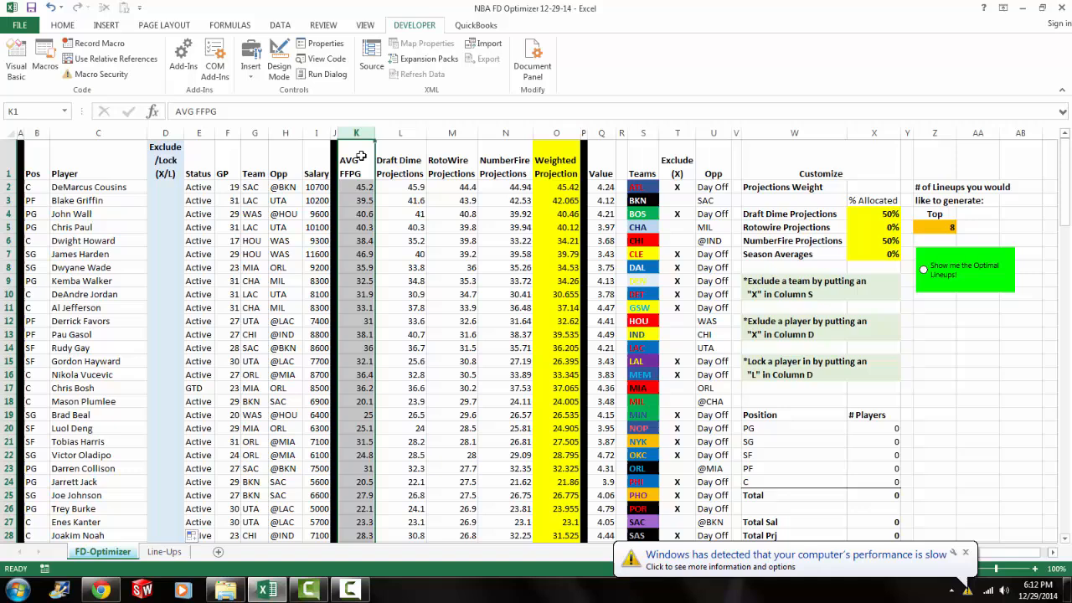
pyautogui.click(874, 214)
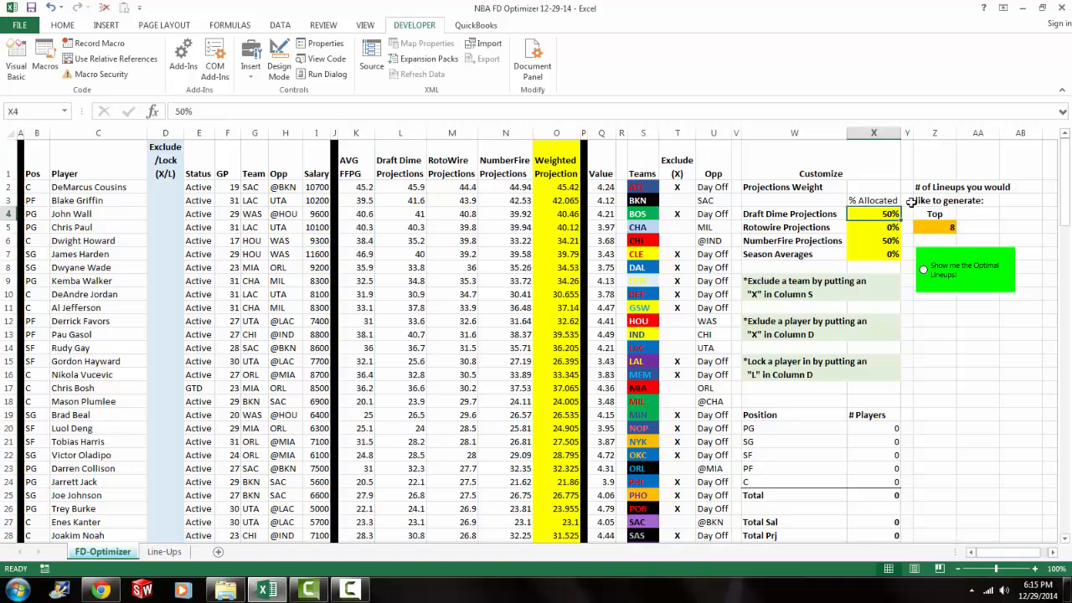
pyautogui.click(556, 132)
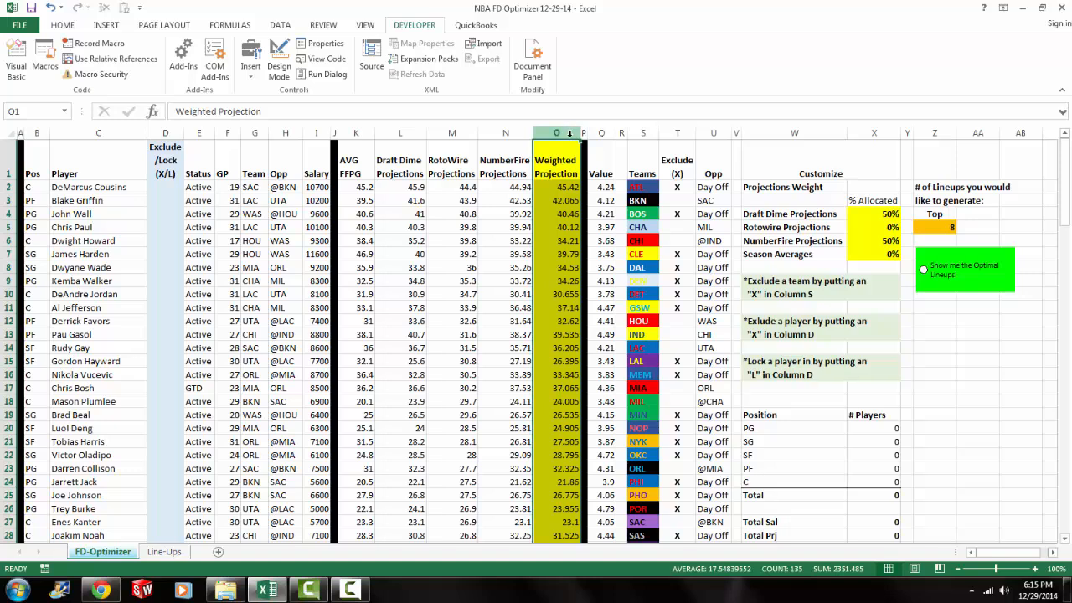
pyautogui.moveTo(377, 132)
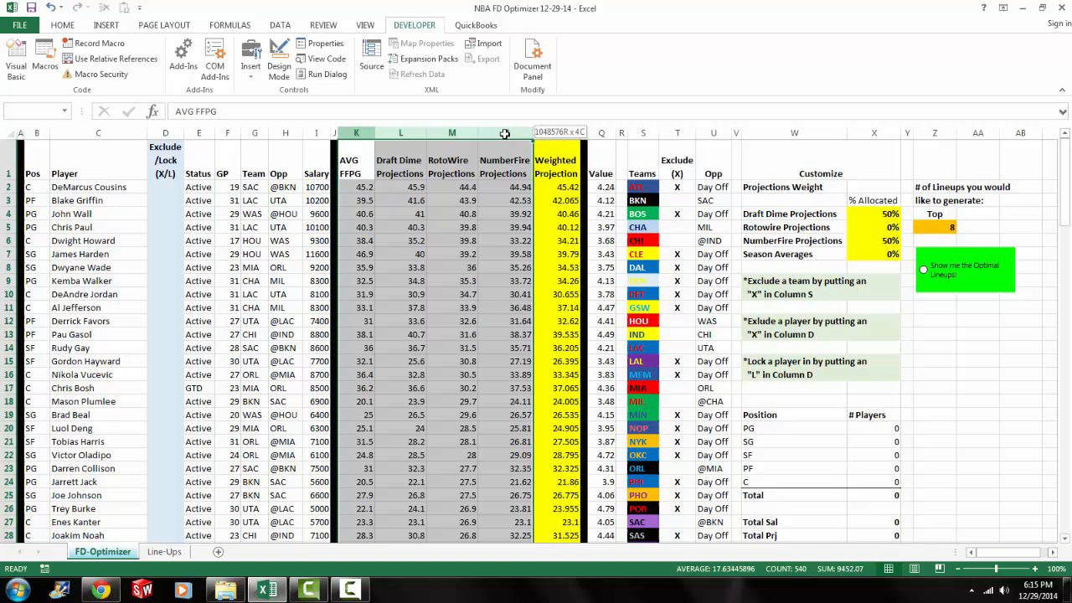
pyautogui.click(355, 132)
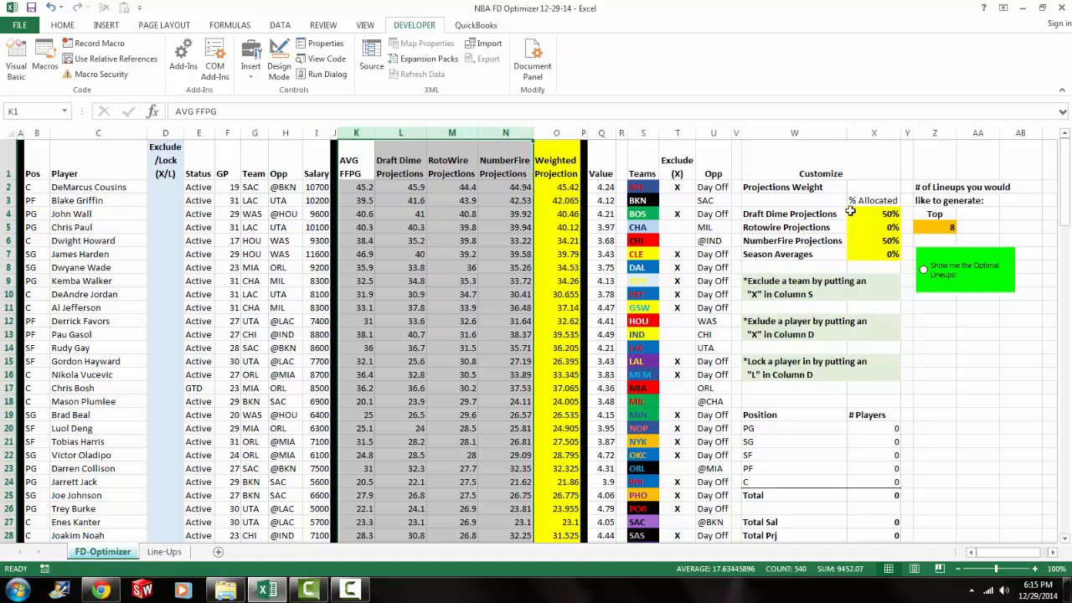
pyautogui.click(874, 214)
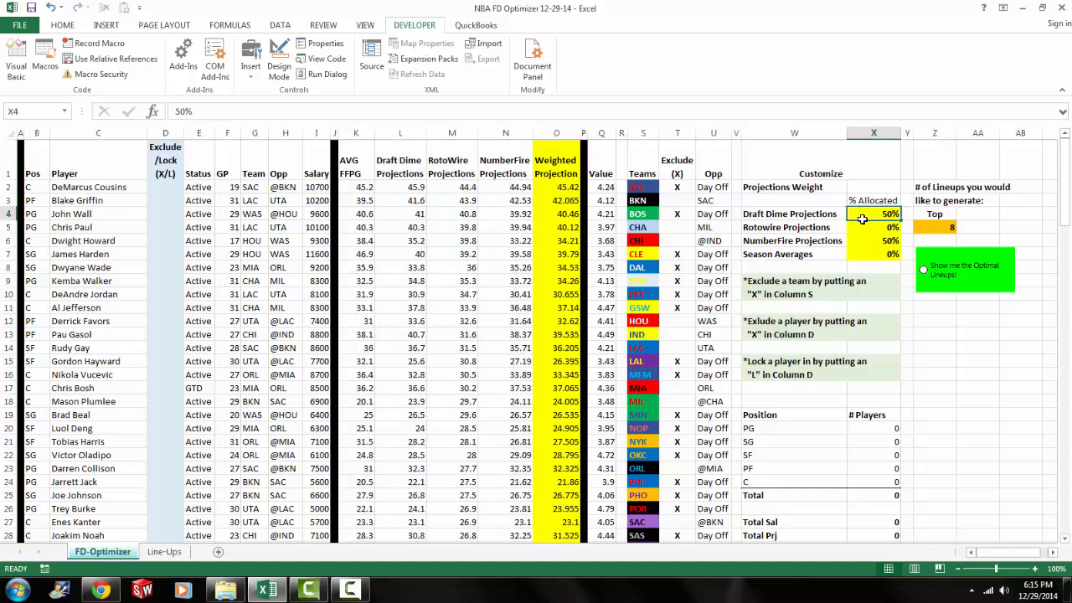
pyautogui.moveTo(874, 214); pyautogui.dragTo(874, 255)
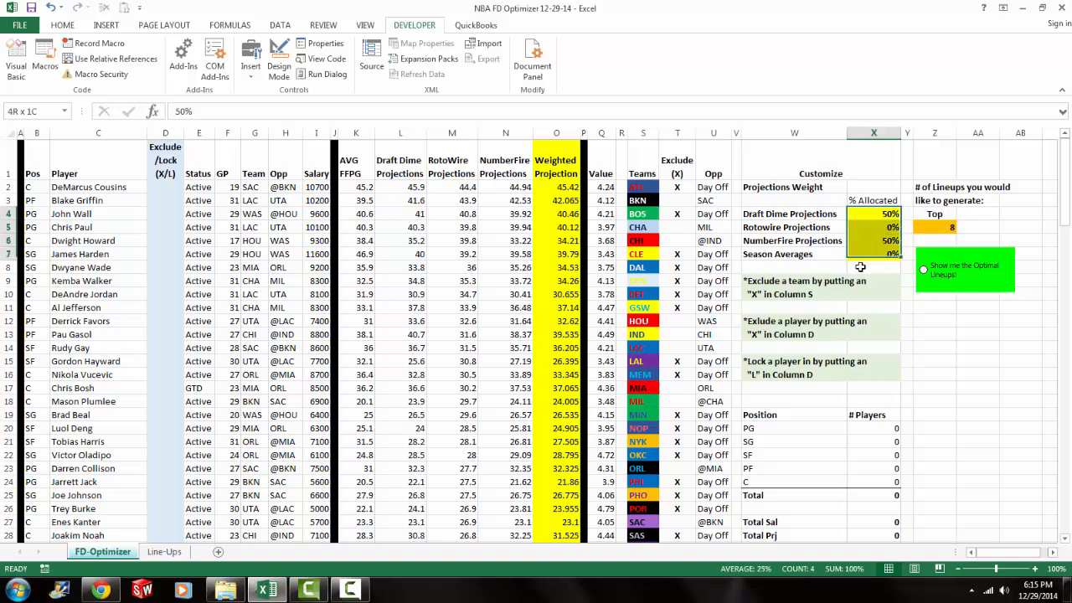
pyautogui.click(874, 215)
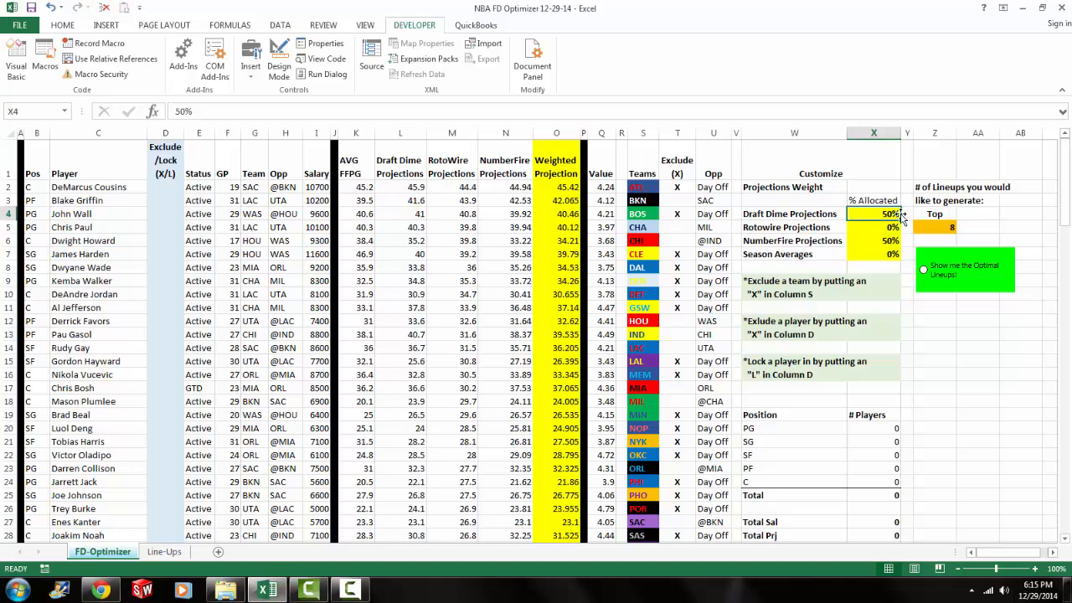
pyautogui.moveTo(879, 248)
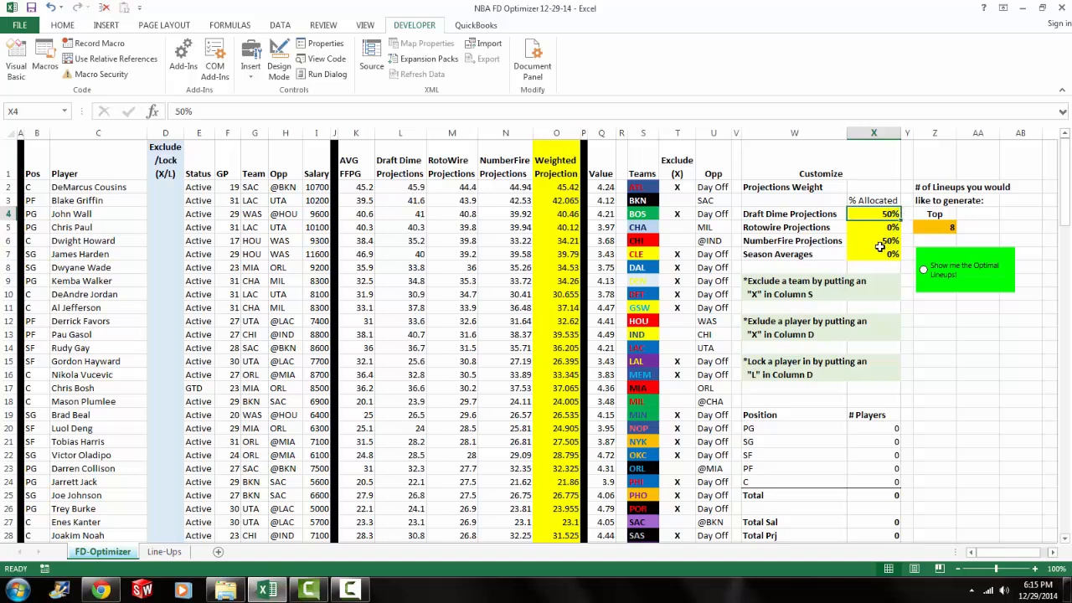
# Step: Change weights to Rotowire 20%, NumberFire 20% and Season Averages 10%, keeping Draft Dime 50%
pyautogui.click(874, 241)
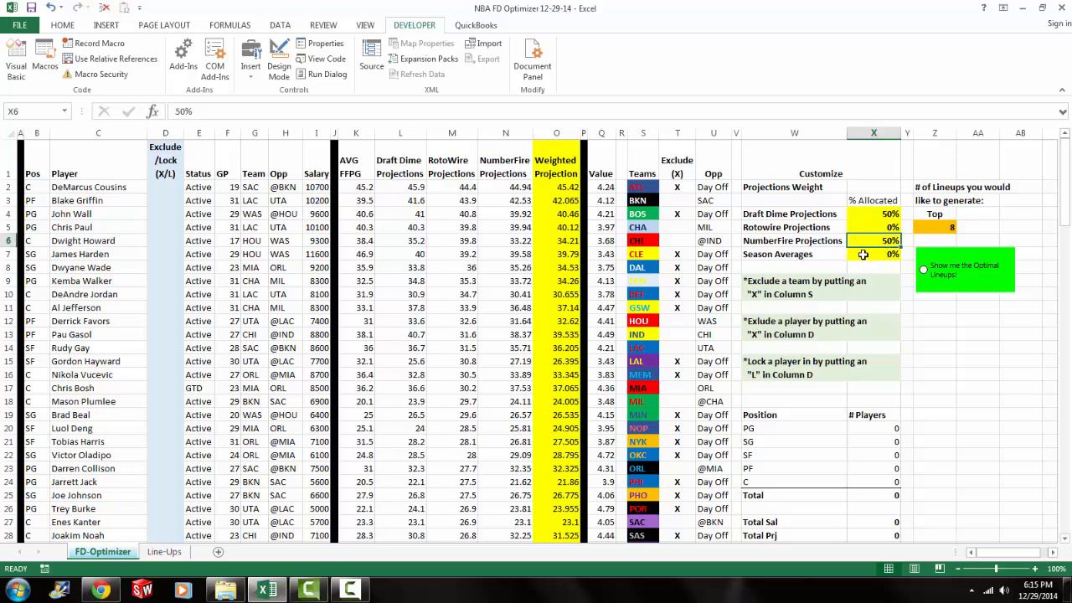
pyautogui.moveTo(867, 214)
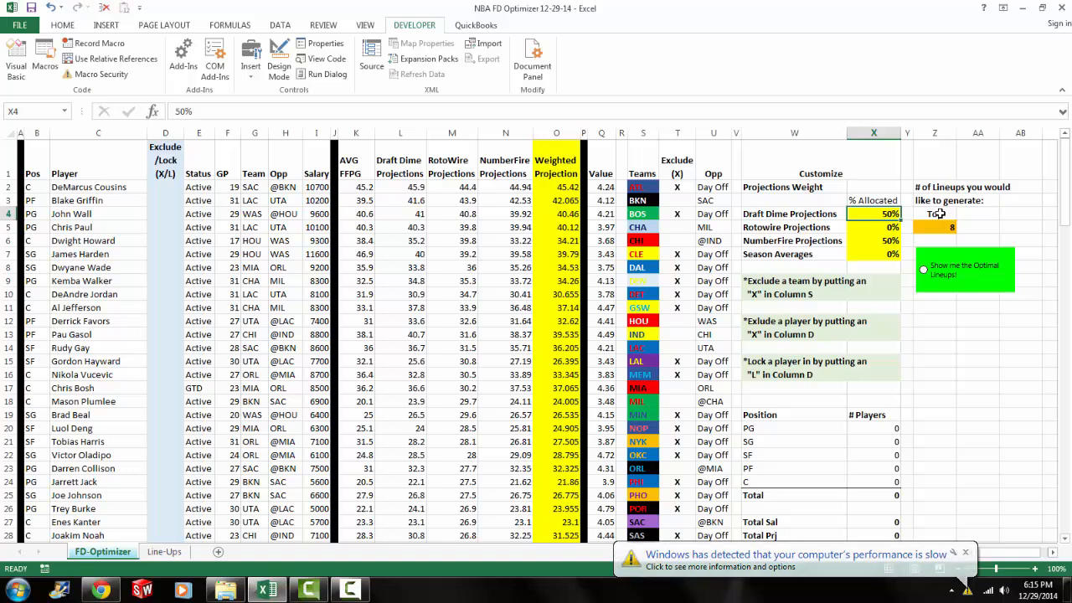
pyautogui.click(875, 228)
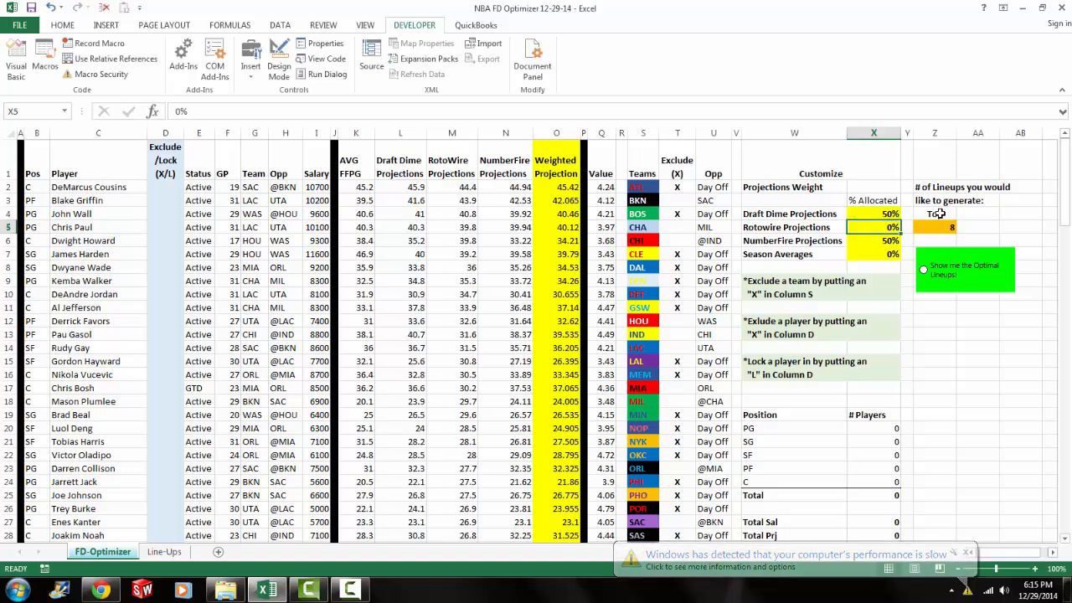
pyautogui.write('20%')
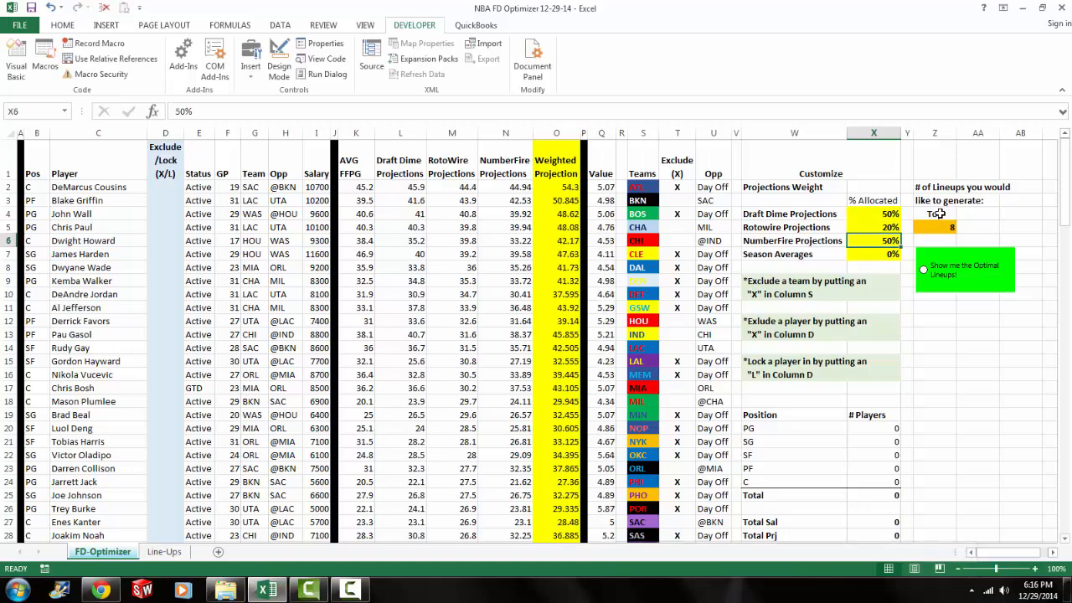
pyautogui.click(874, 255)
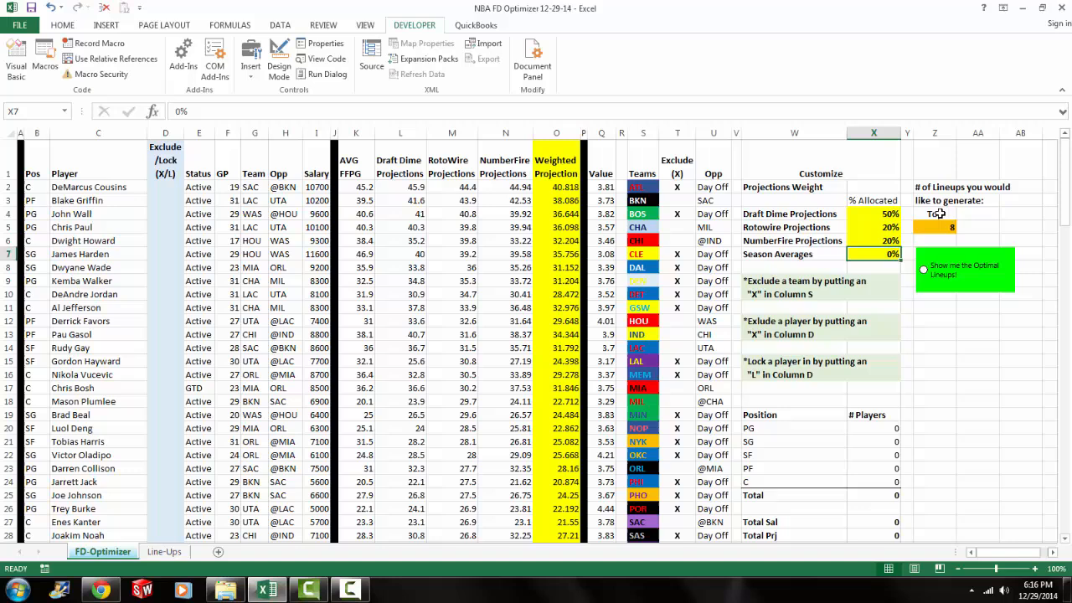
pyautogui.click(874, 268)
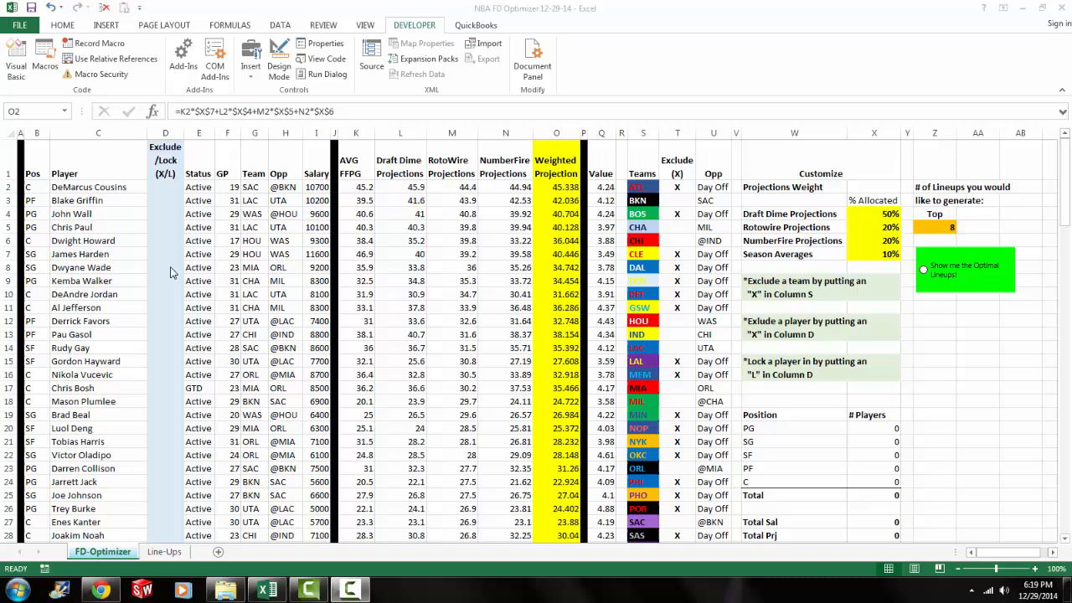
pyautogui.moveTo(913, 350)
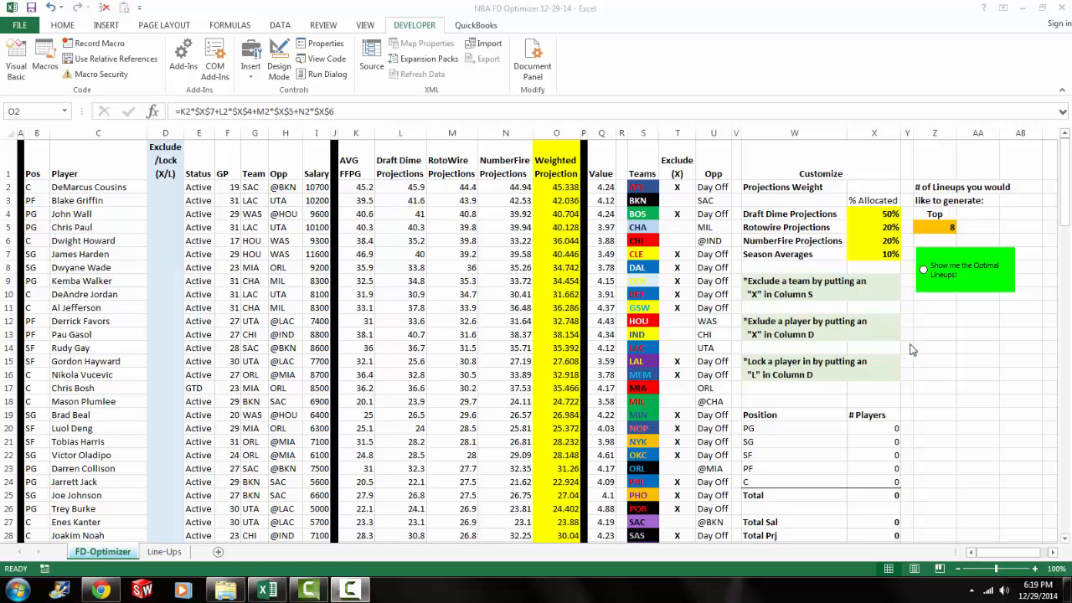
pyautogui.moveTo(166, 275)
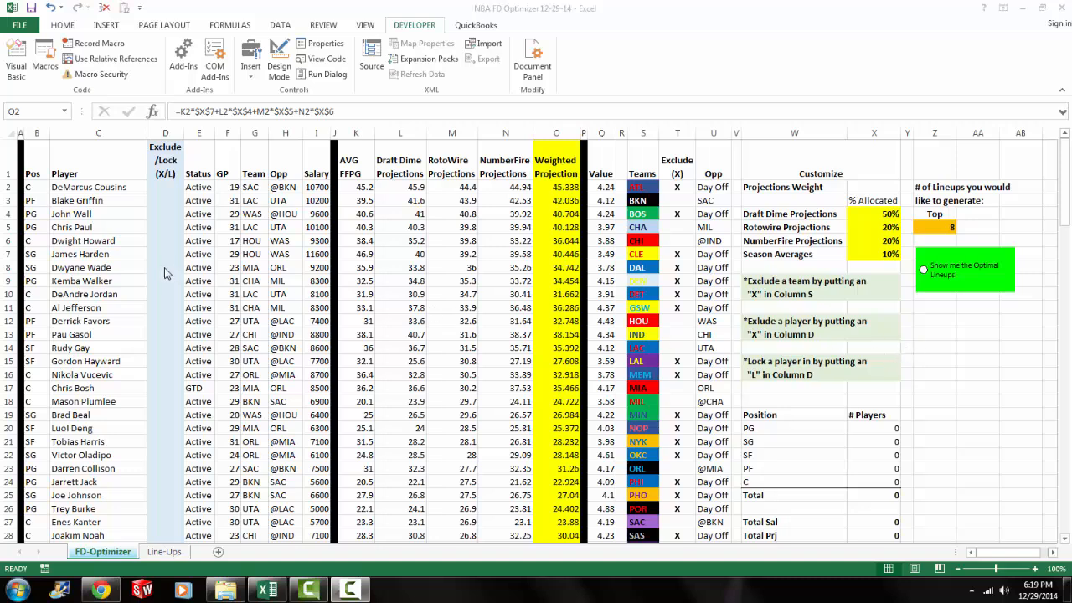
# Step: Lock Dwyane Wade into every lineup with an L in the exclude/lock column
pyautogui.click(164, 268)
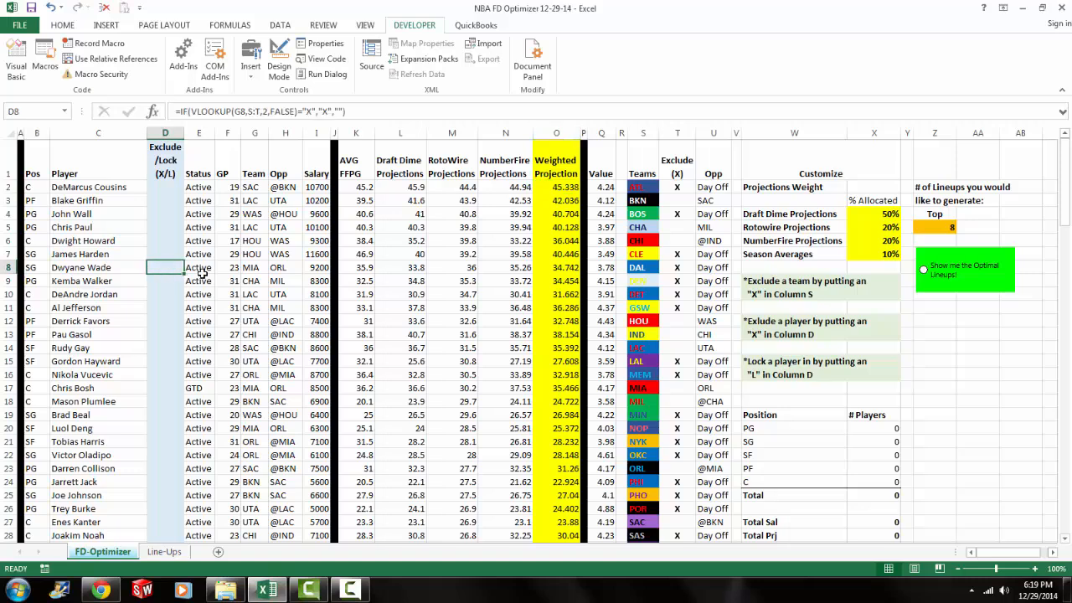
pyautogui.moveTo(368, 285)
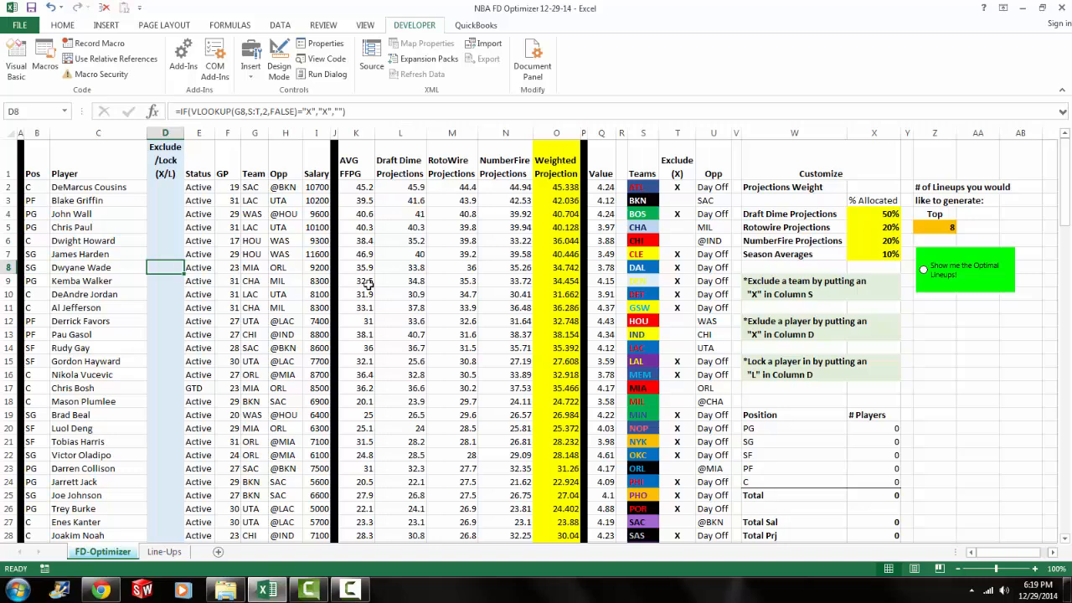
pyautogui.write('L')
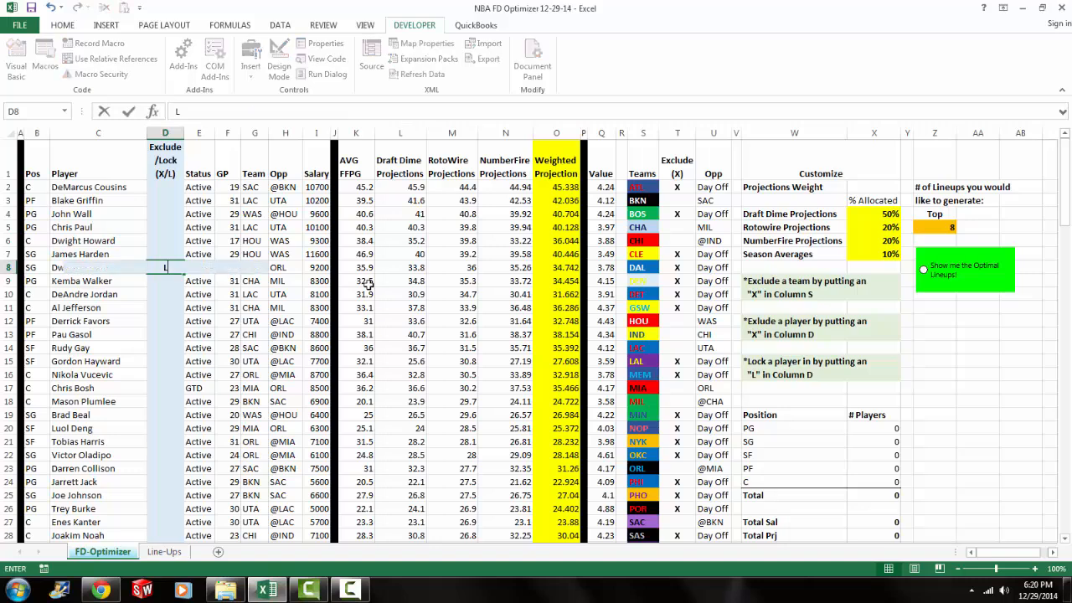
pyautogui.press('Return')
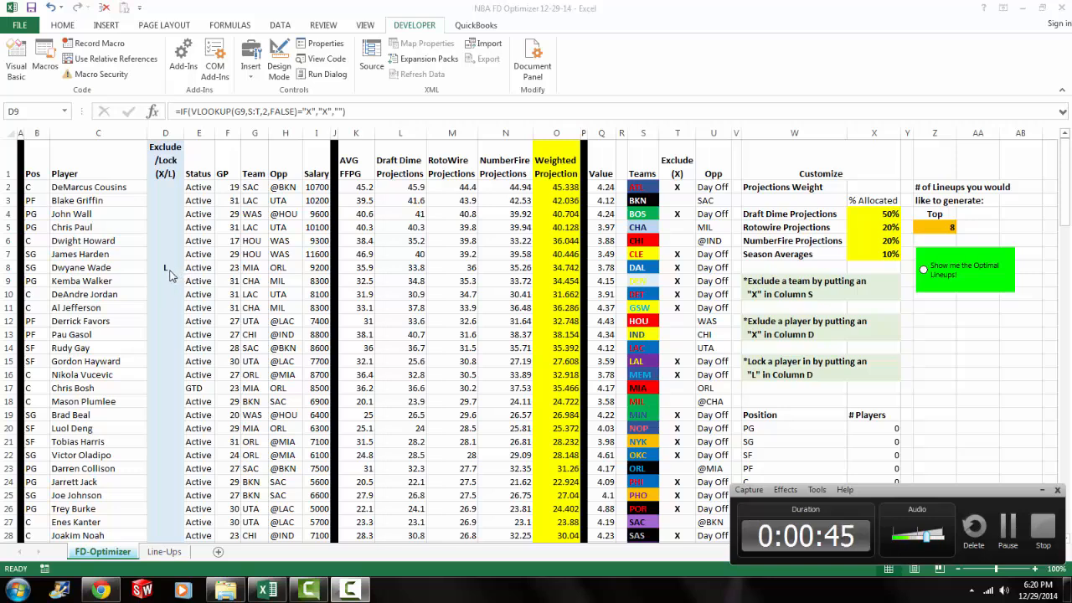
pyautogui.moveTo(177, 365)
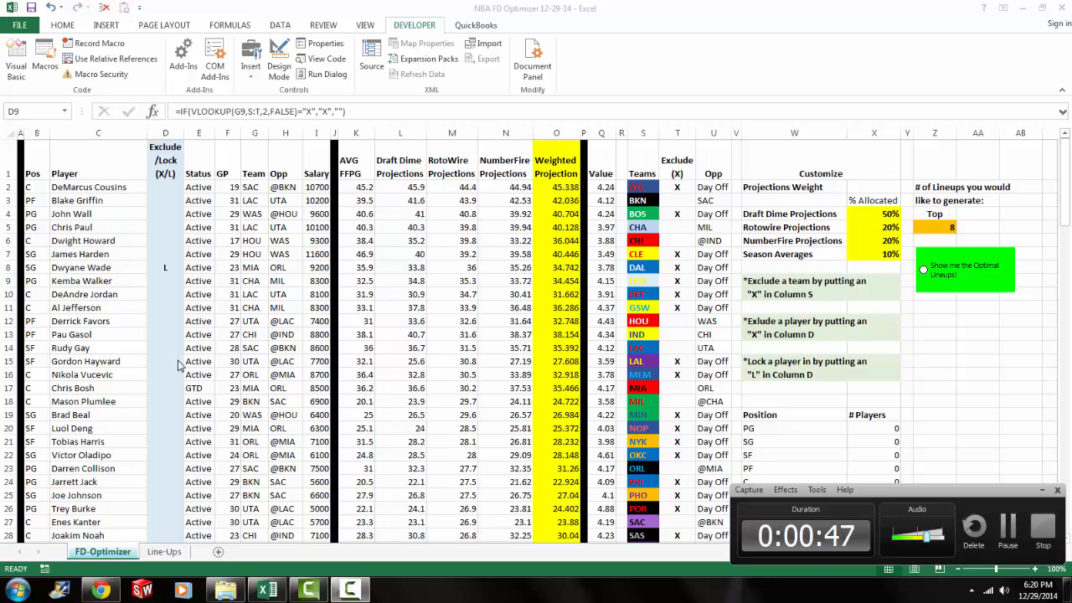
pyautogui.moveTo(151, 401)
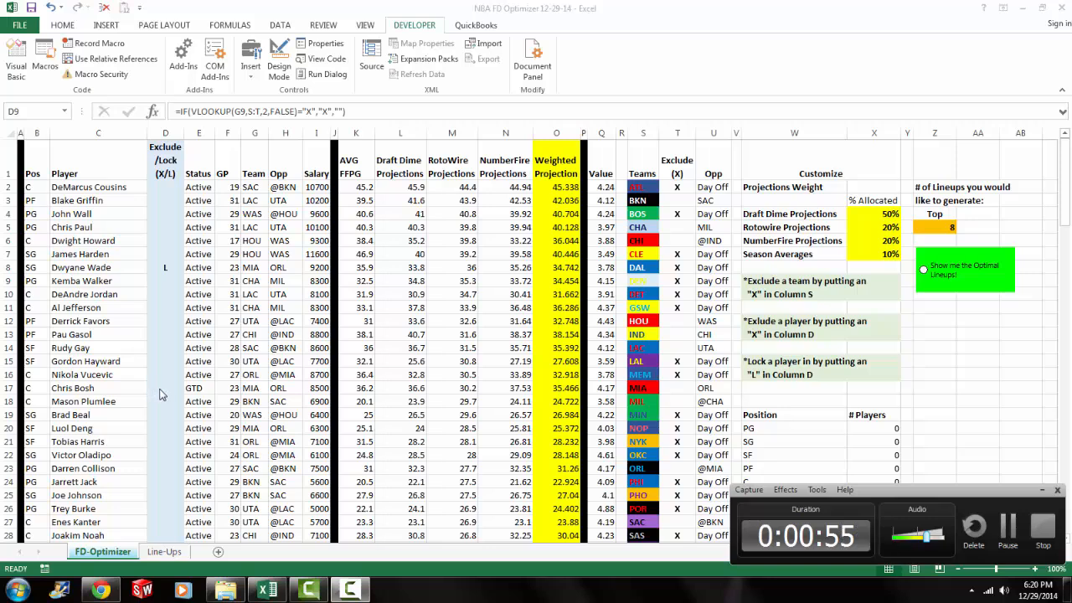
pyautogui.click(165, 388)
pyautogui.write('X')
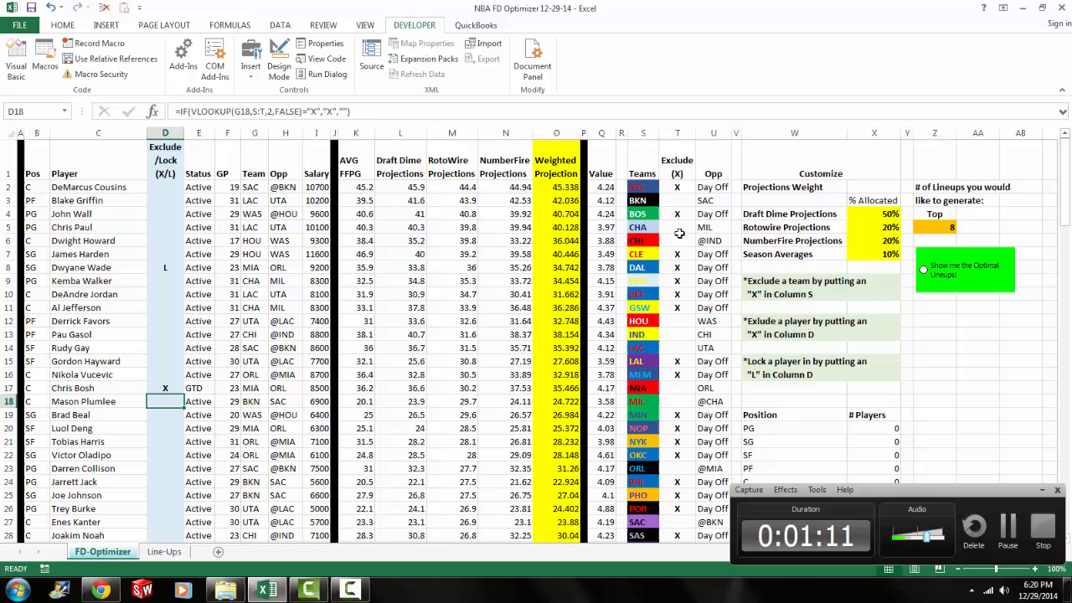
# Step: Inspect the team exclude formula in cell T5 after marking Chris Bosh with an X
pyautogui.click(677, 228)
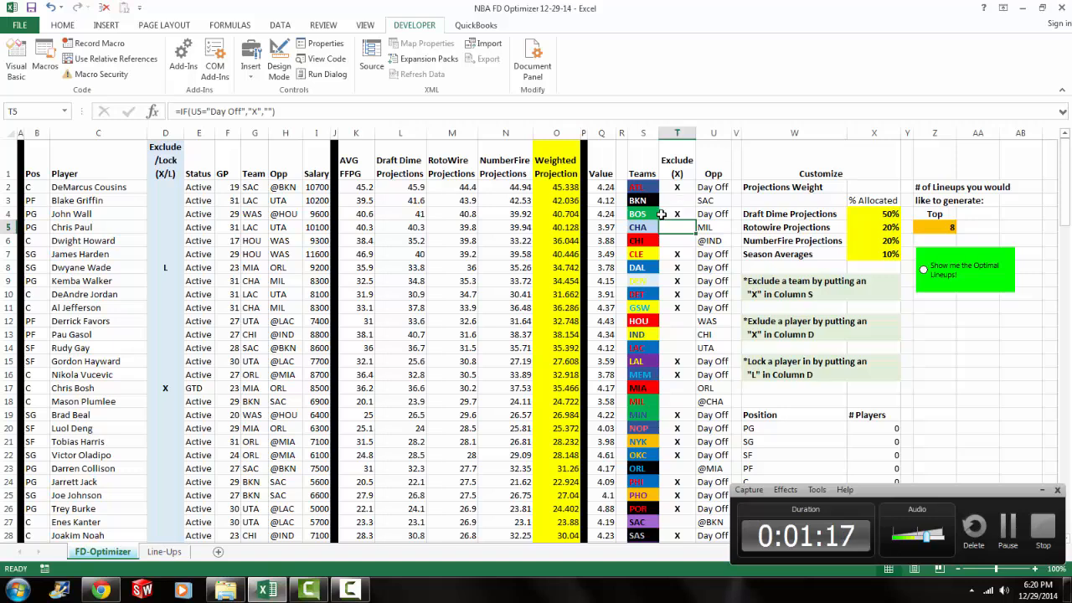
pyautogui.moveTo(683, 238)
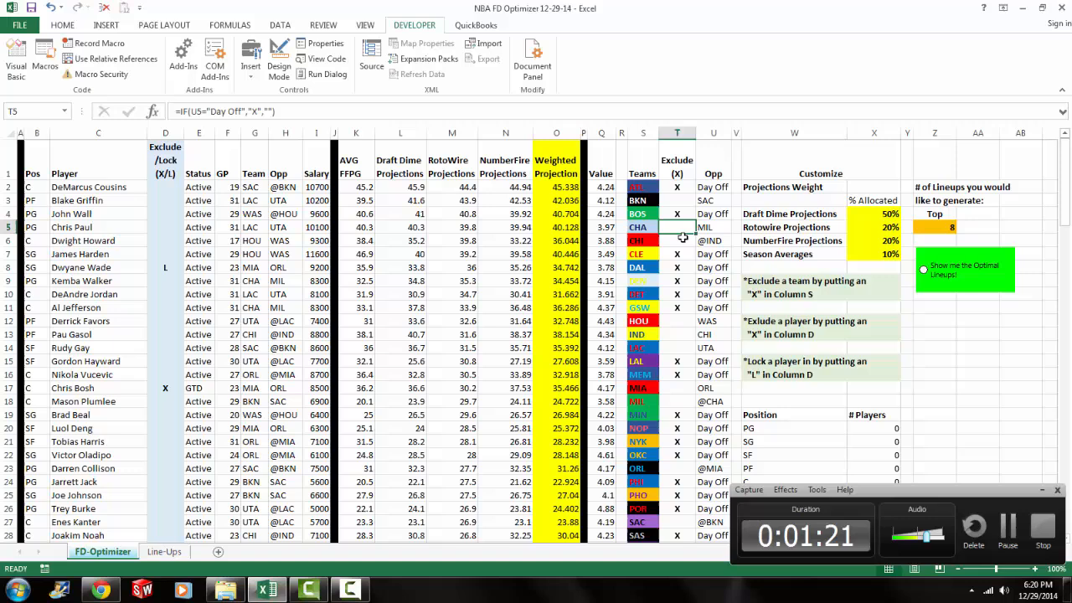
pyautogui.moveTo(676, 345)
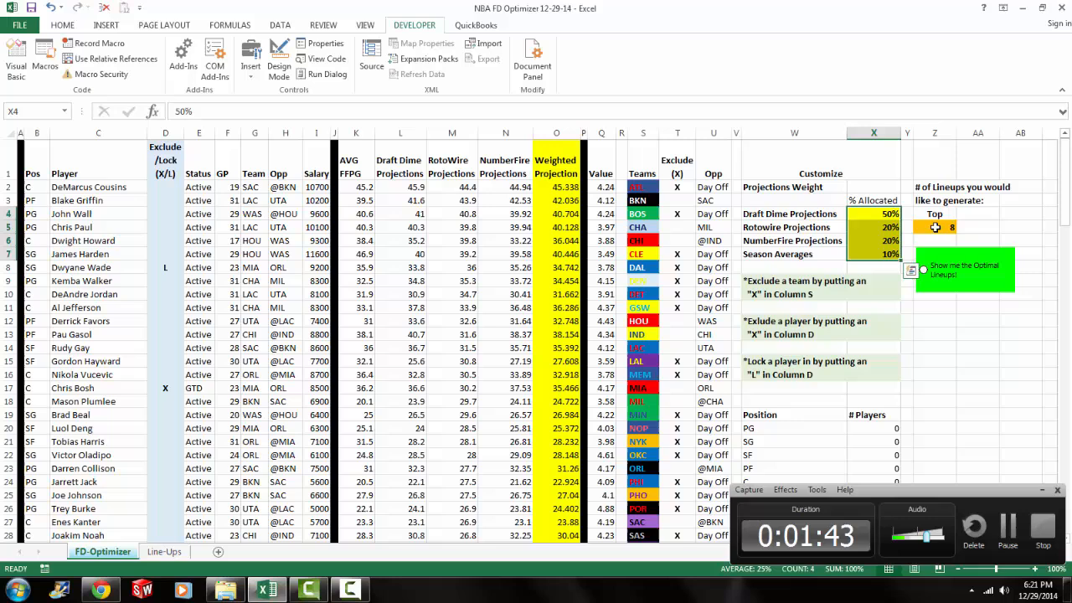
# Step: Check the lineup count in Z5 and clear the L and X marks from the exclude/lock column
pyautogui.click(934, 228)
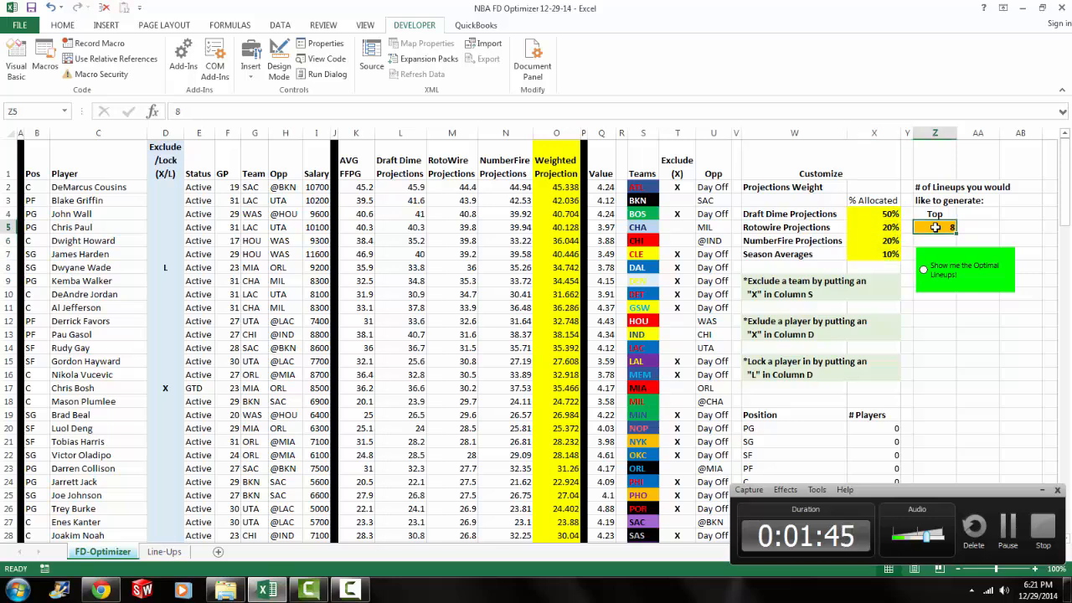
pyautogui.moveTo(1035, 268)
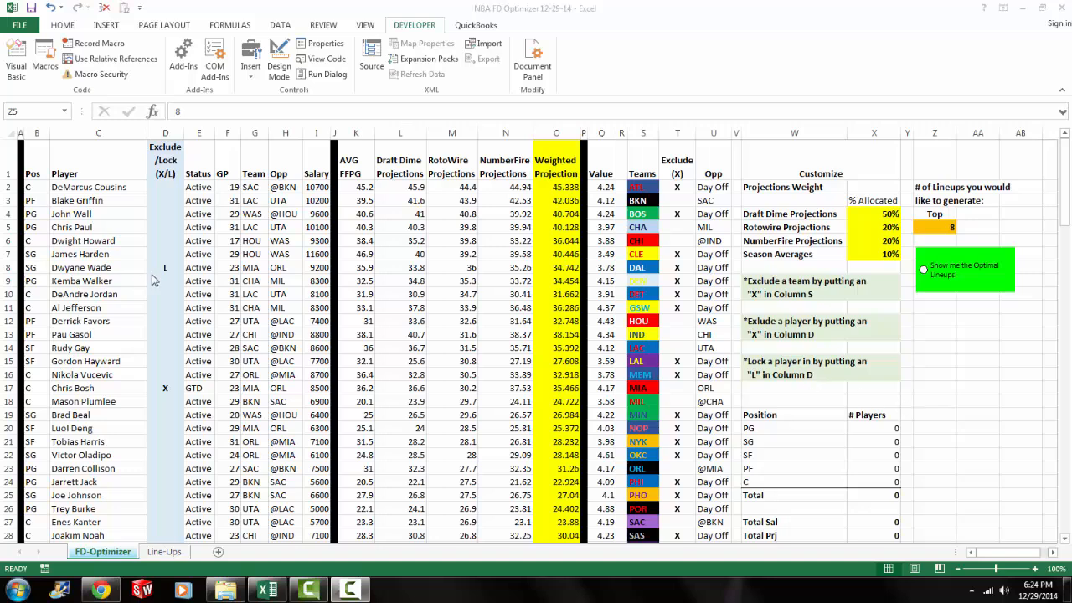
pyautogui.click(164, 268)
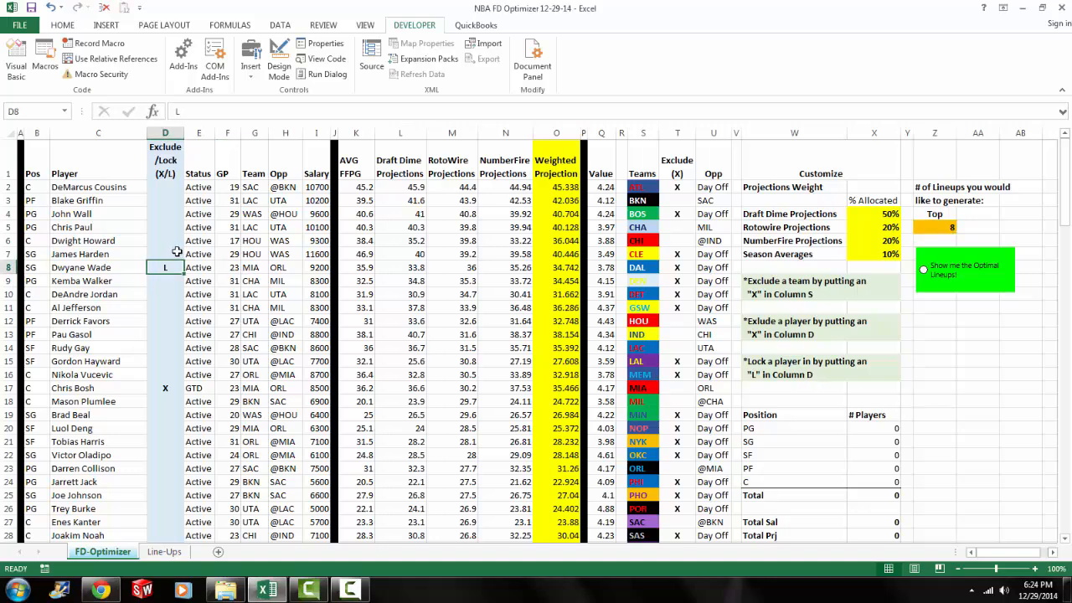
pyautogui.click(164, 254)
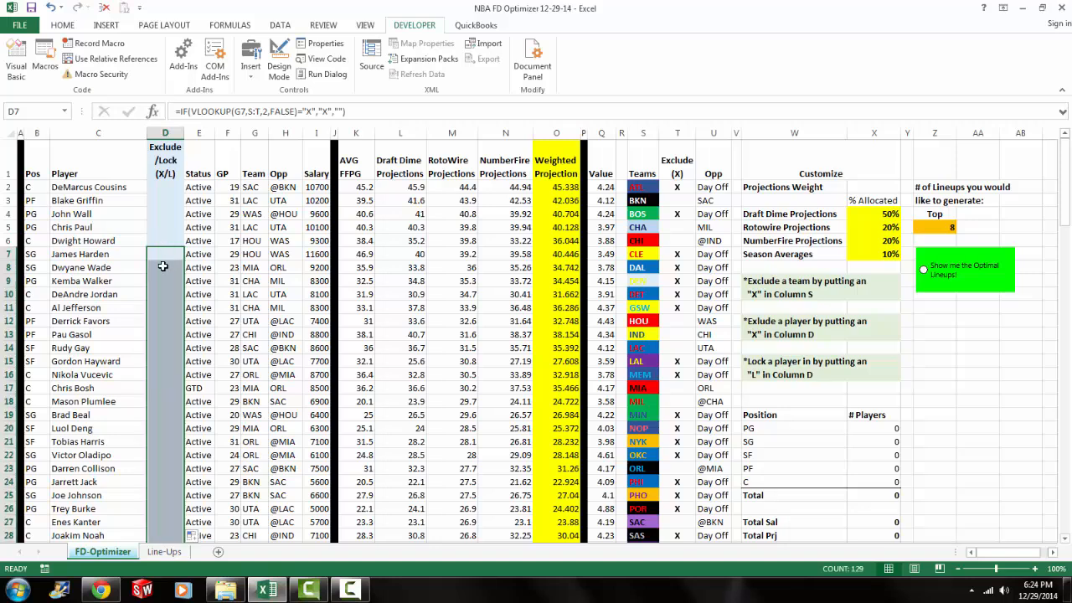
pyautogui.click(164, 282)
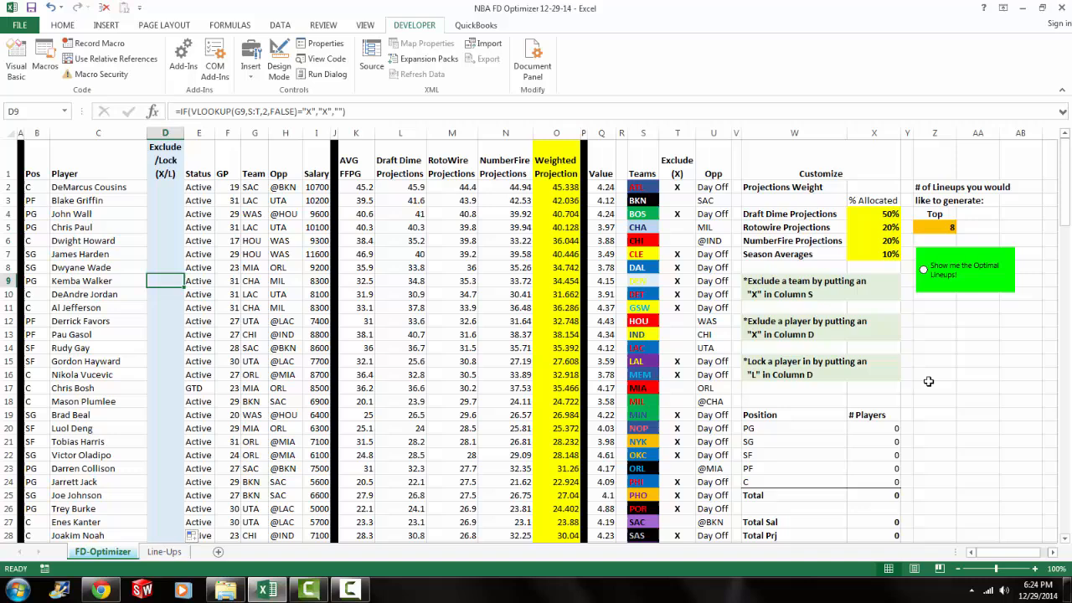
pyautogui.moveTo(942, 322)
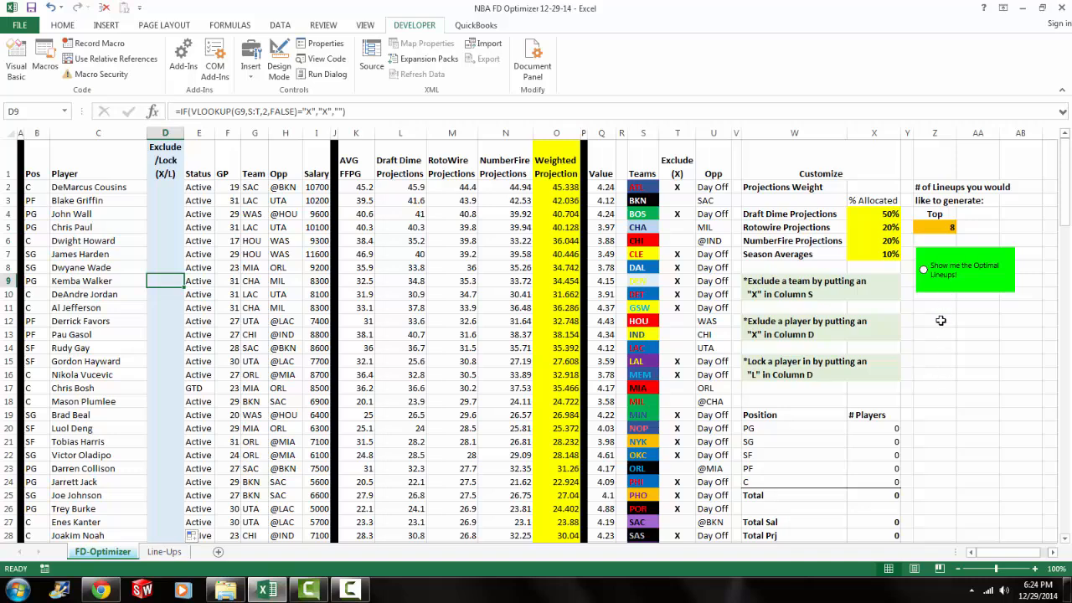
pyautogui.moveTo(954, 286)
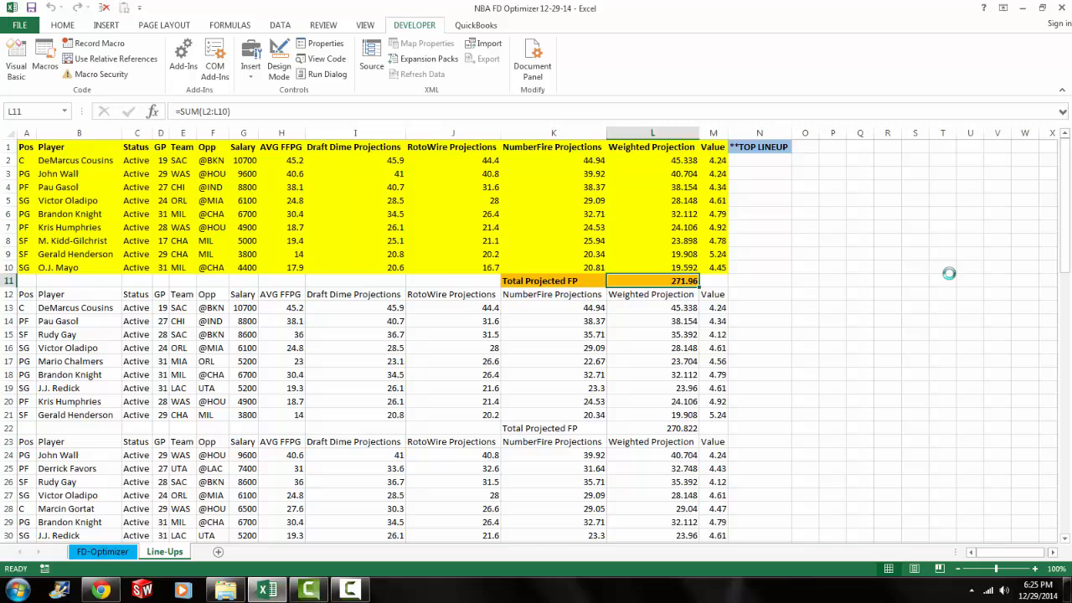
# Step: Scroll through the lower lineups (270.82 down to 263.15 FP) and back to the 271.96 top lineup
pyautogui.scroll(-3)
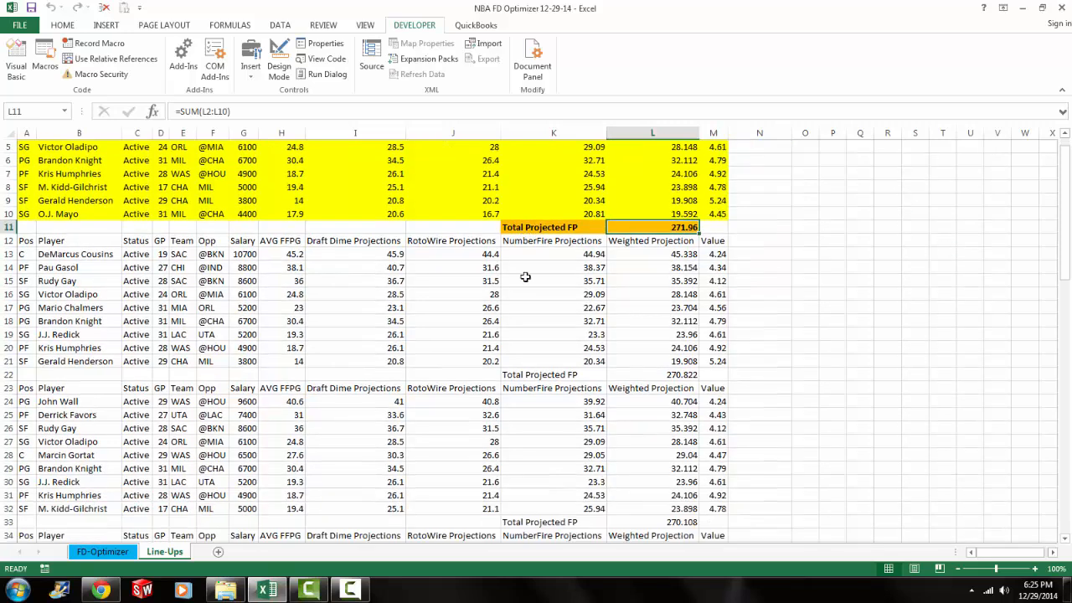
pyautogui.scroll(-3)
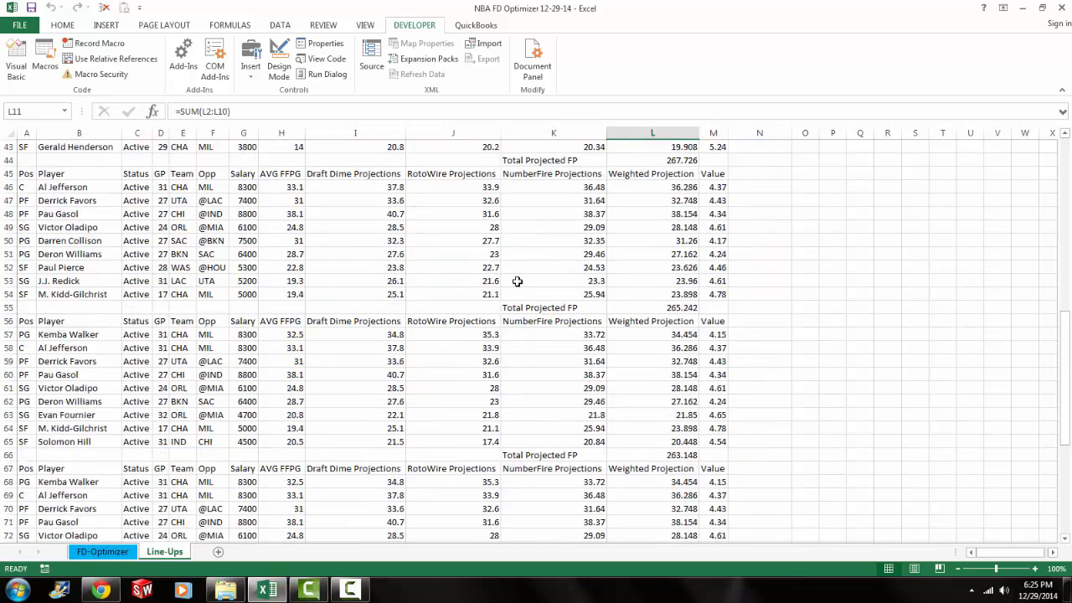
pyautogui.scroll(3)
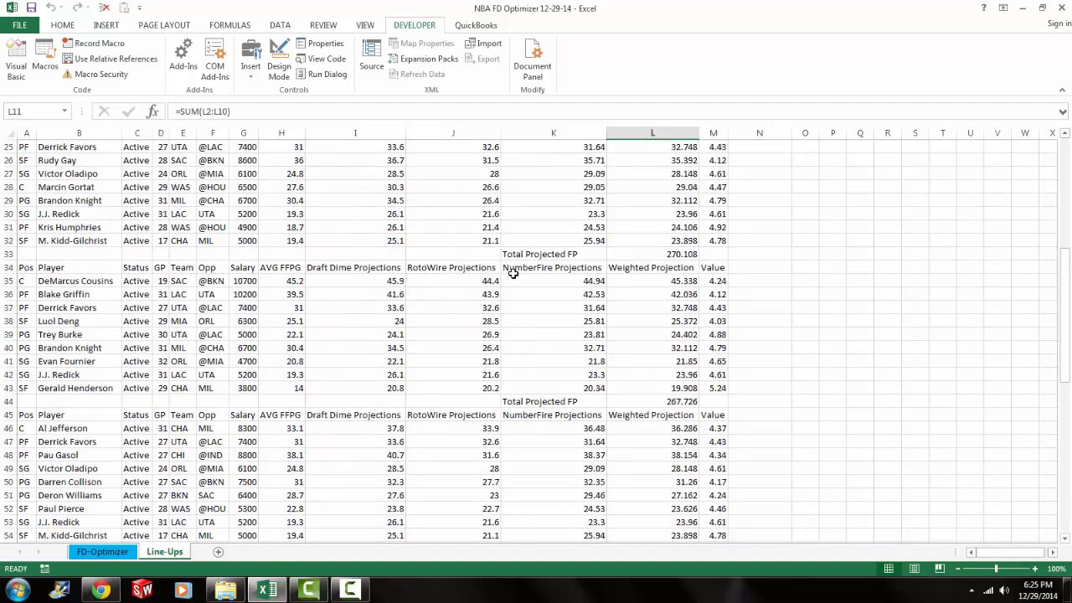
pyautogui.scroll(3)
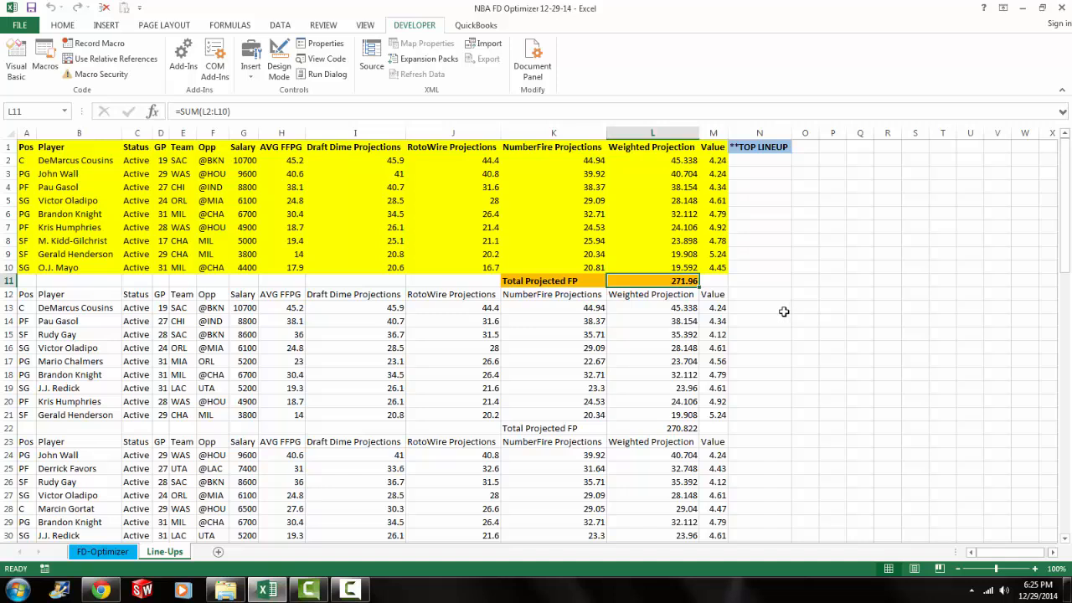
pyautogui.moveTo(764, 285)
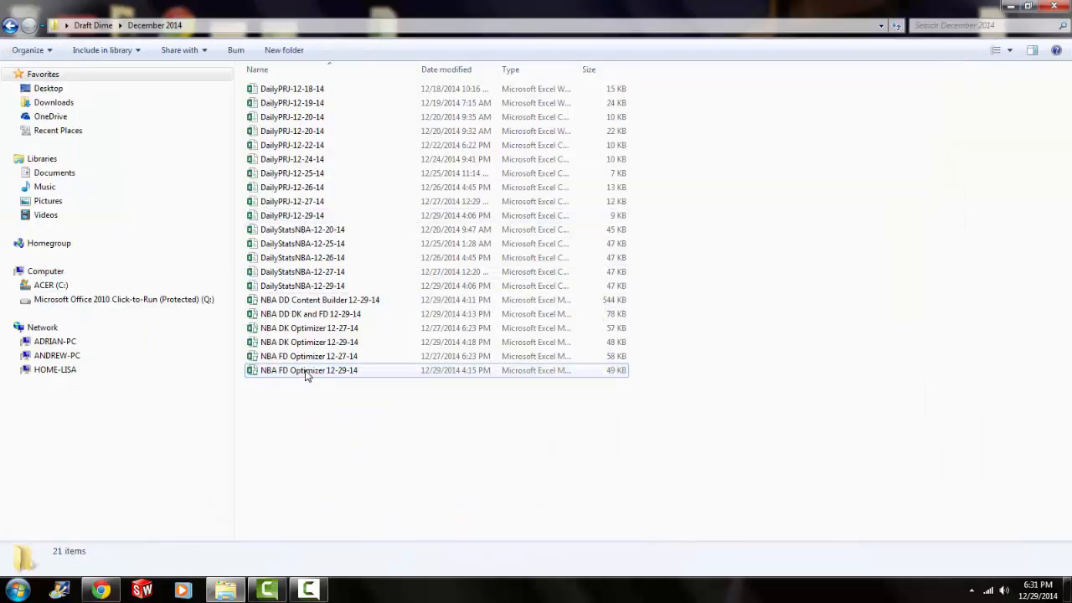
# Step: Open the NBA DK Optimizer 12-29-14 workbook from the December 2014 folder
pyautogui.click(308, 341)
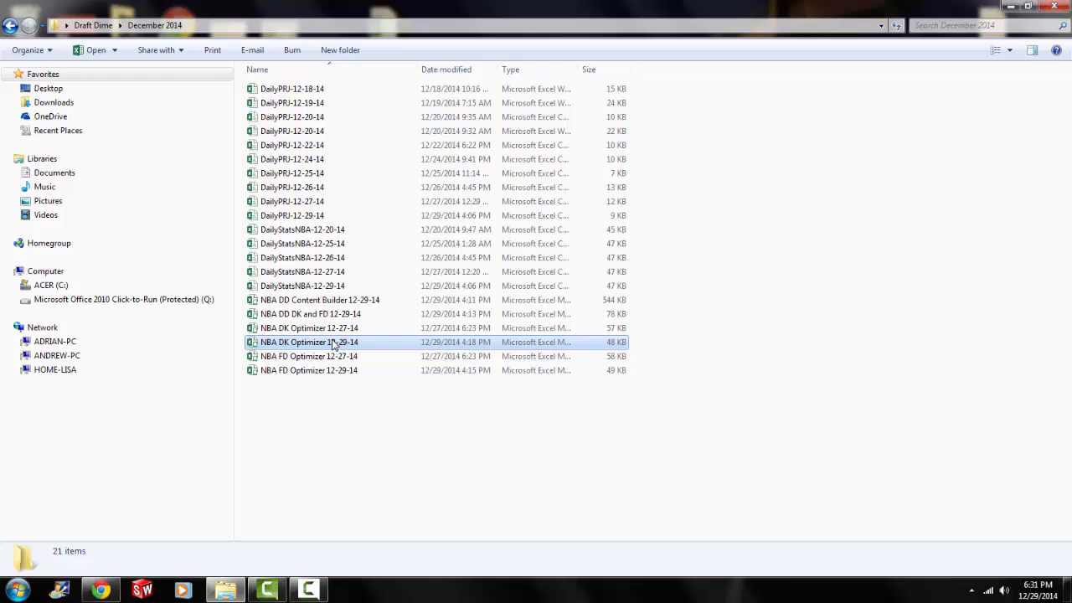
pyautogui.doubleClick(308, 341)
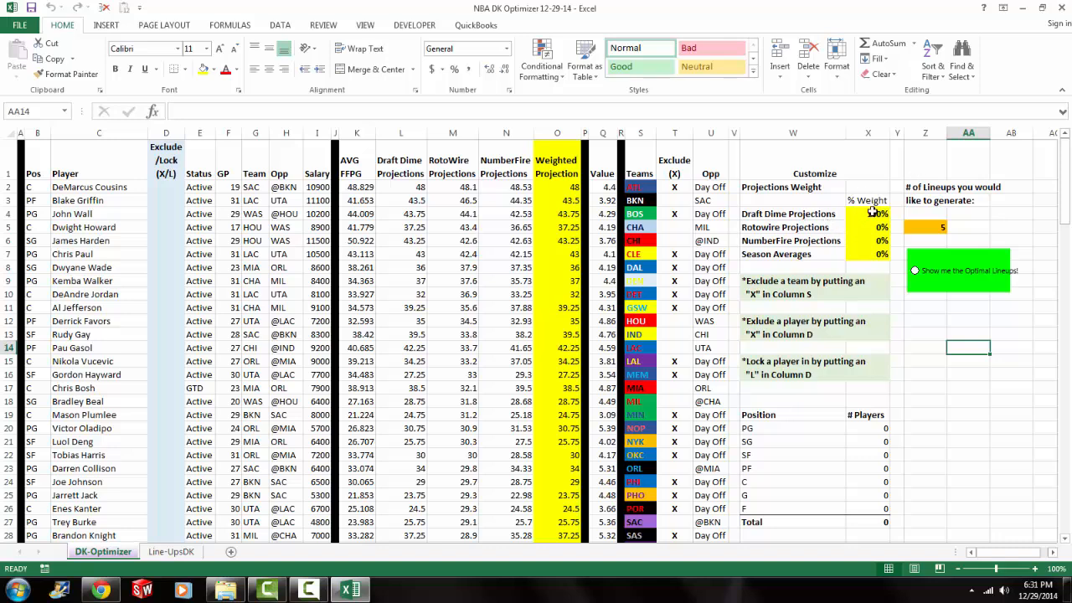
# Step: Fill in the DraftKings projection weights with Draft Dime at 50%
pyautogui.click(867, 214)
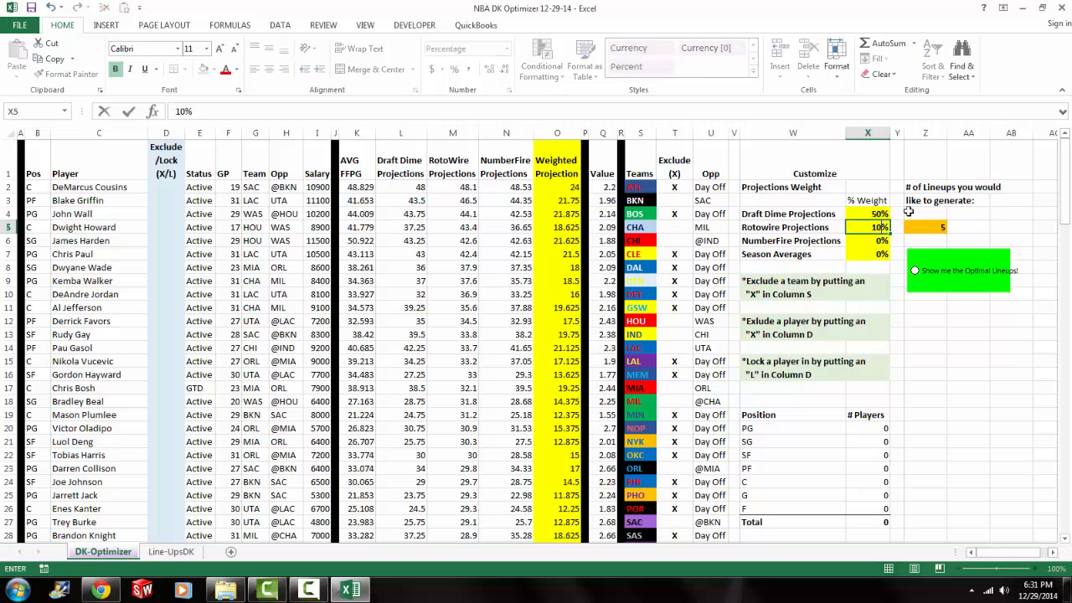
pyautogui.click(867, 241)
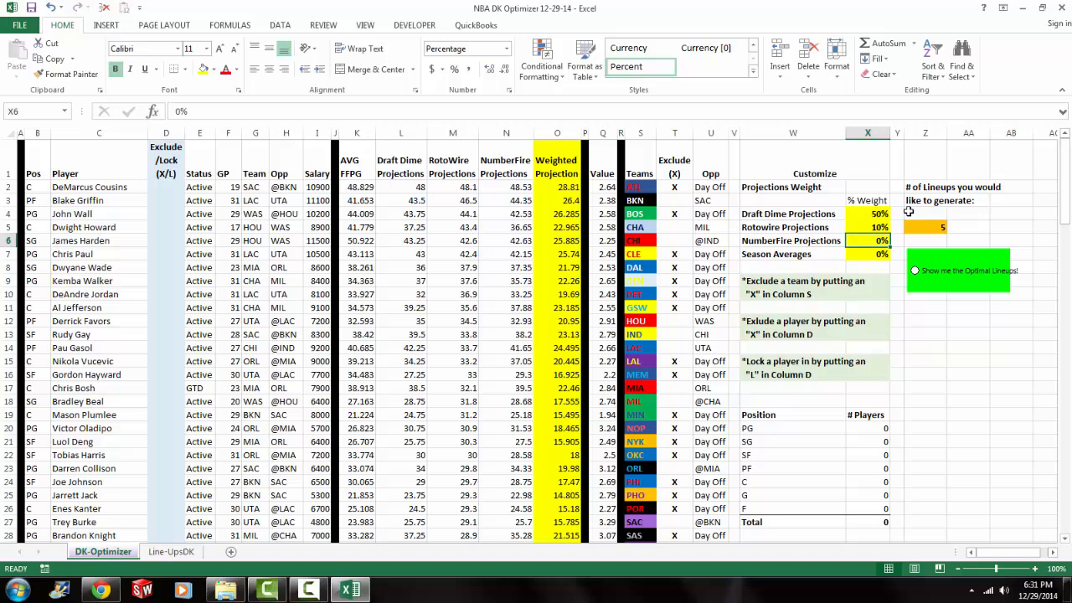
pyautogui.click(867, 255)
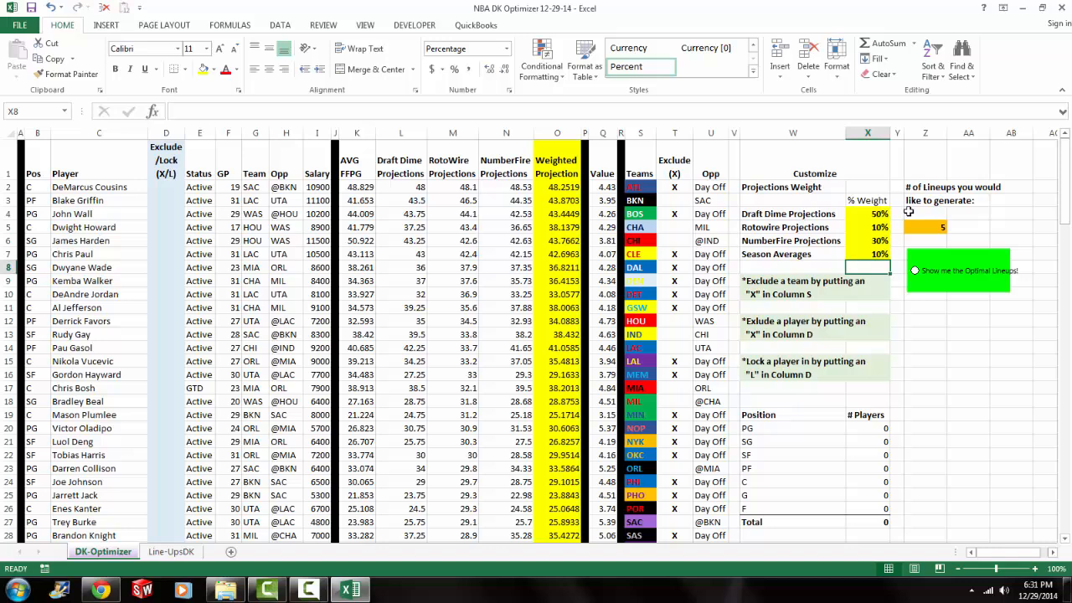
# Step: Request 8 lineups in Z5 and run 'Show me the Optimal Lineups'
pyautogui.click(924, 228)
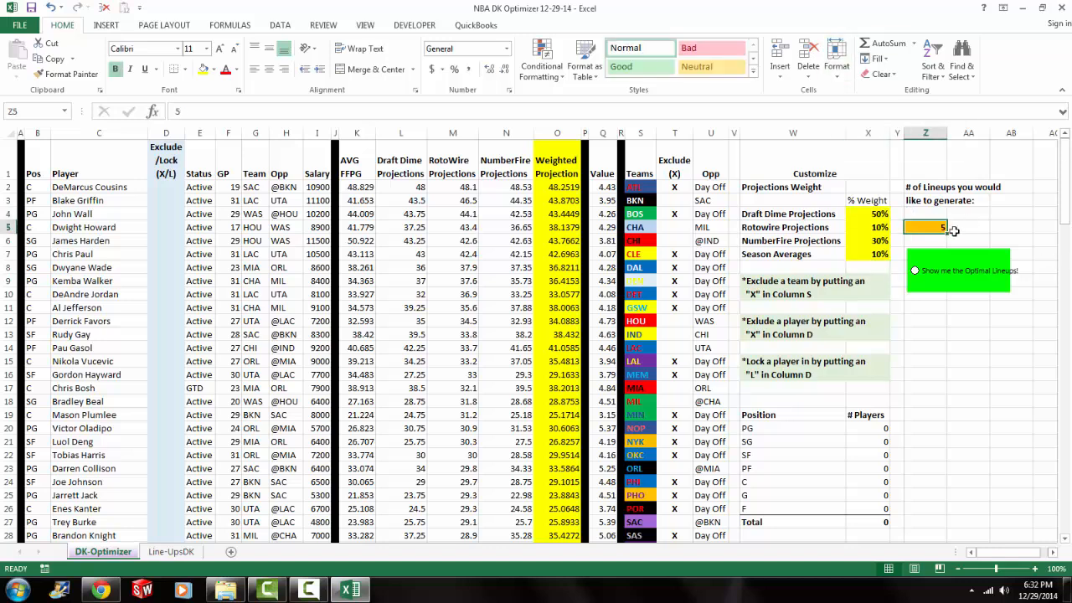
pyautogui.write('8')
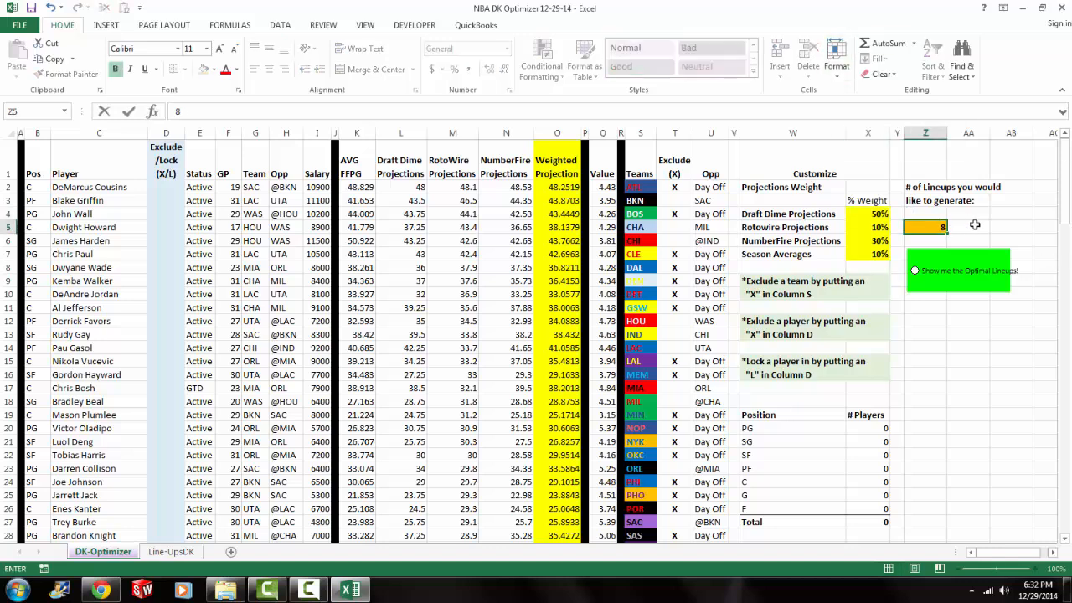
pyautogui.click(968, 228)
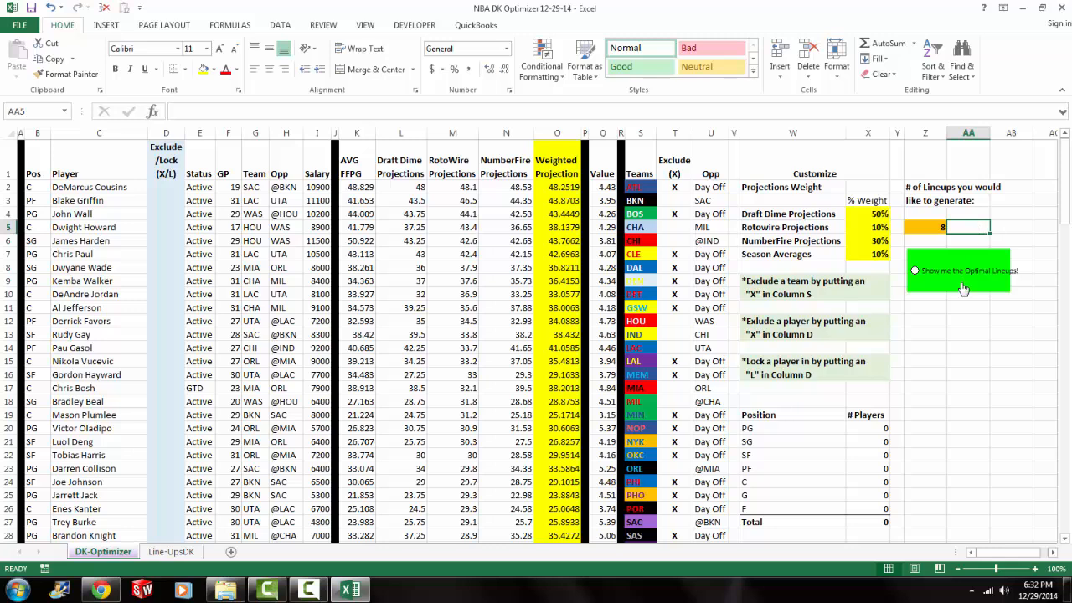
pyautogui.click(958, 269)
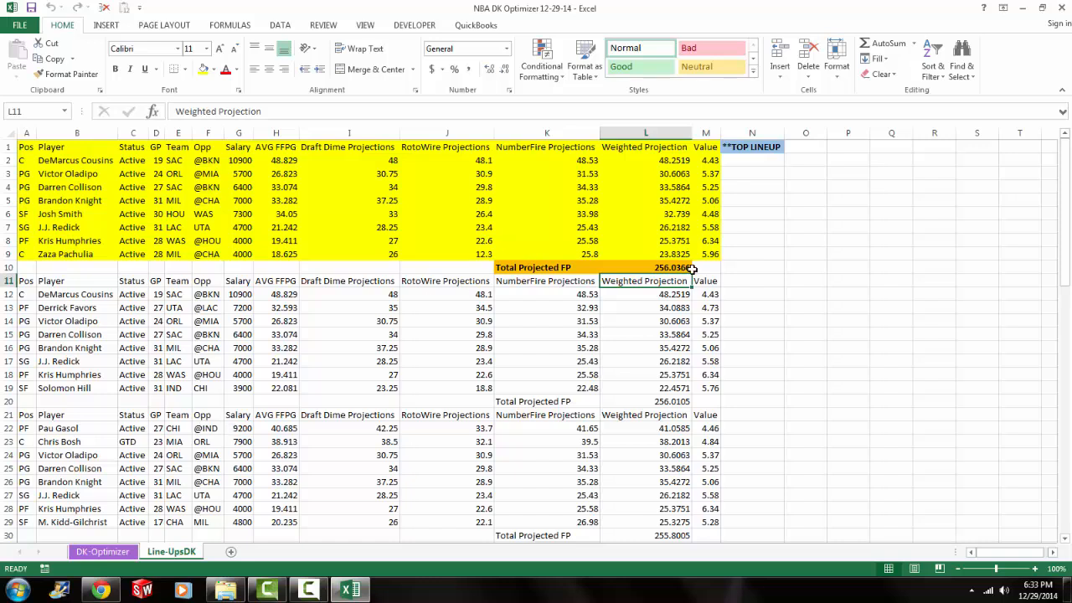
# Step: Select A1:N10 to review the top DraftKings lineup totalling 256.0366 projected FP
pyautogui.moveTo(275, 147); pyautogui.dragTo(751, 268)
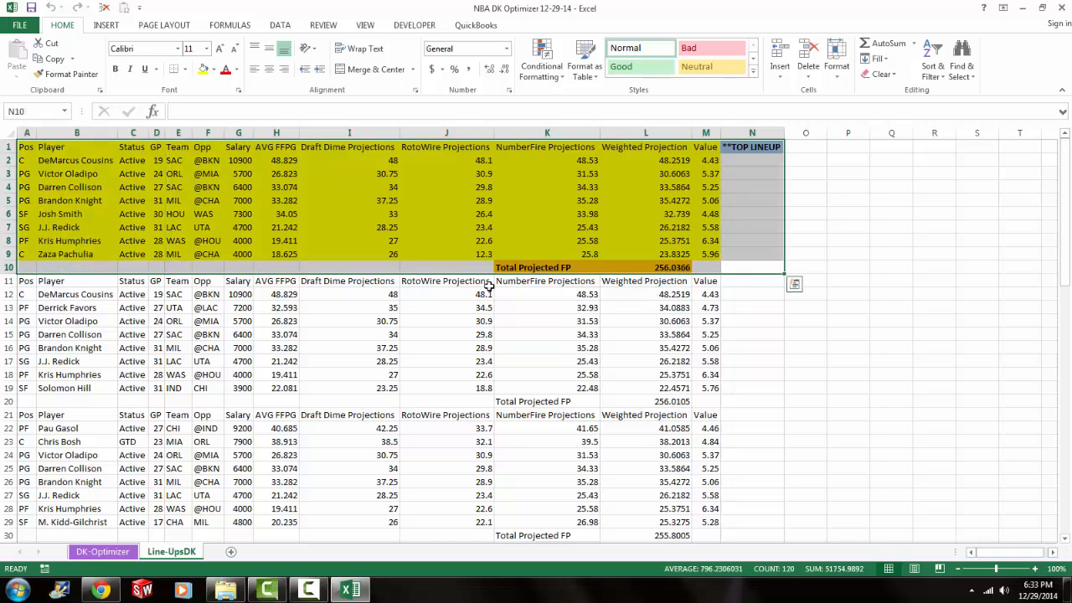
pyautogui.moveTo(487, 208)
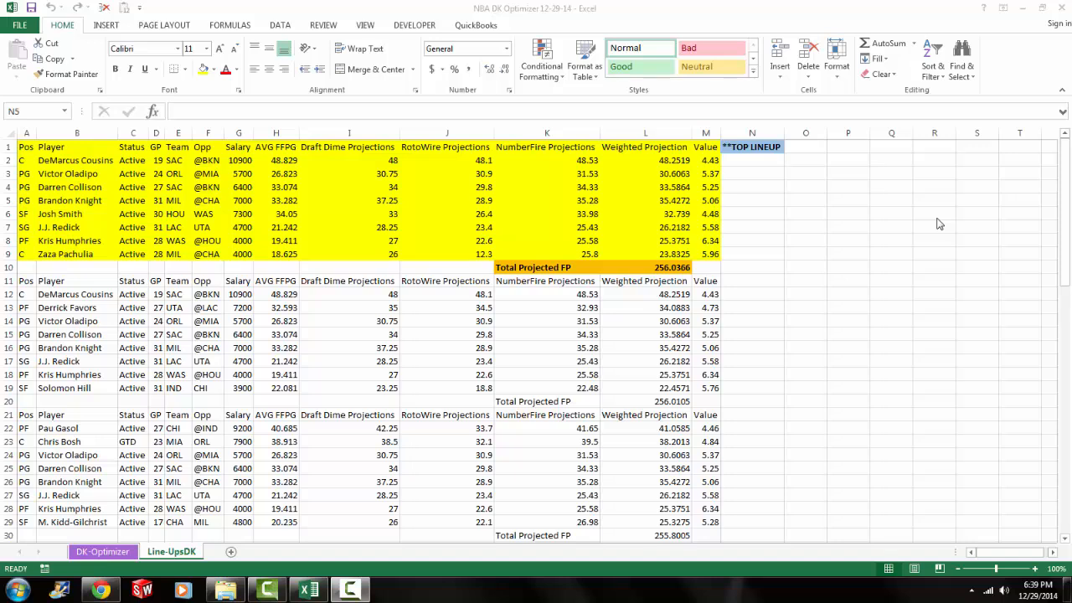
pyautogui.moveTo(1028, 532)
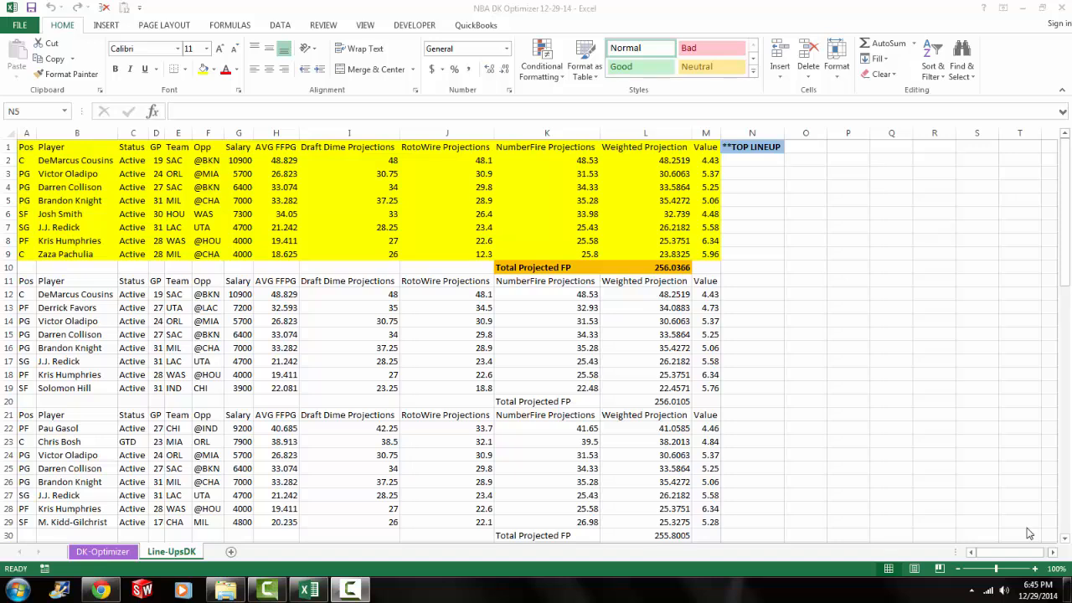